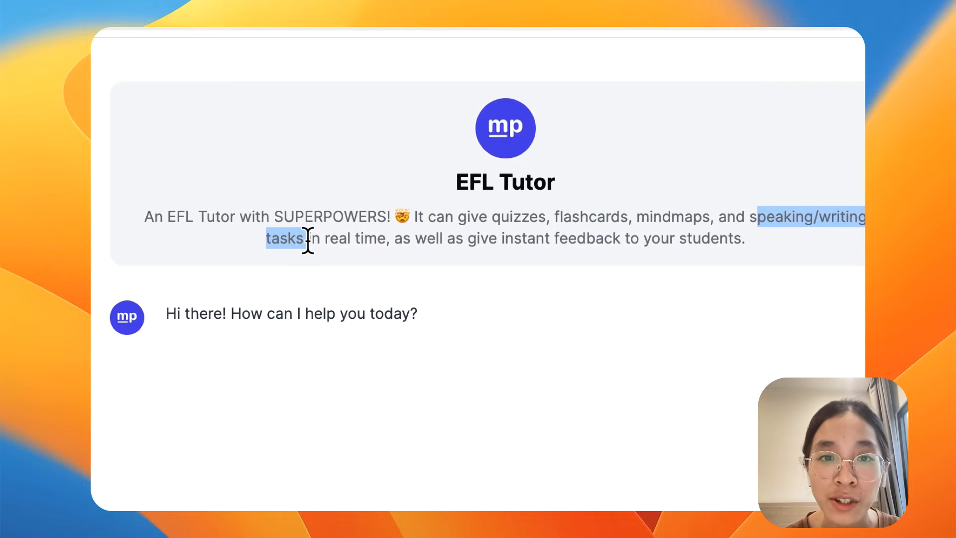
mouse_move(425, 266)
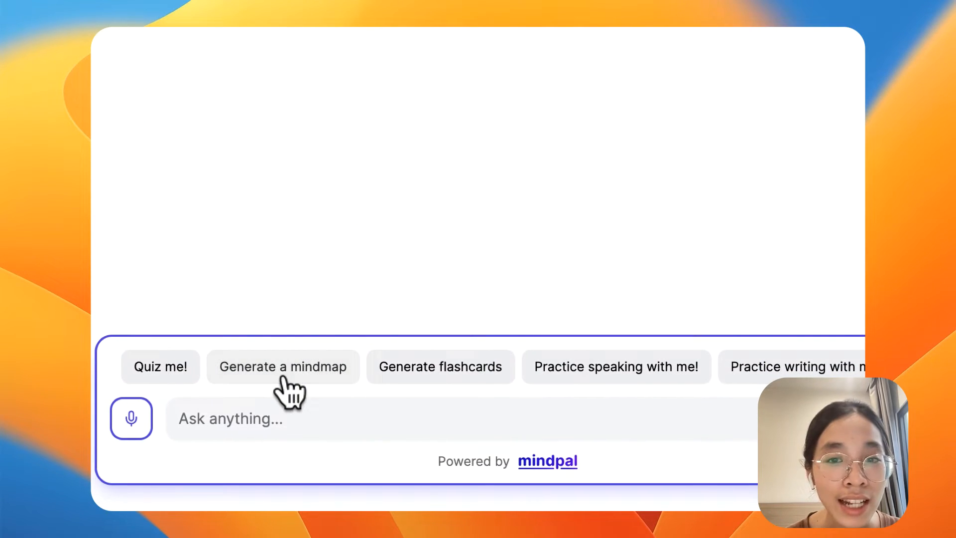
- Request a mindmap on 'All i need to know about relative clauses' from the tutor
left_click(282, 367)
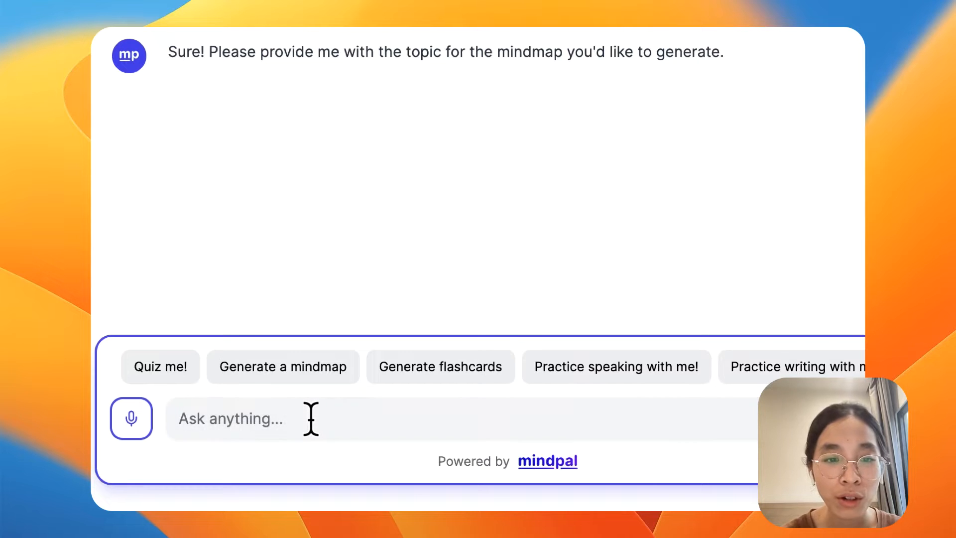
type("All in")
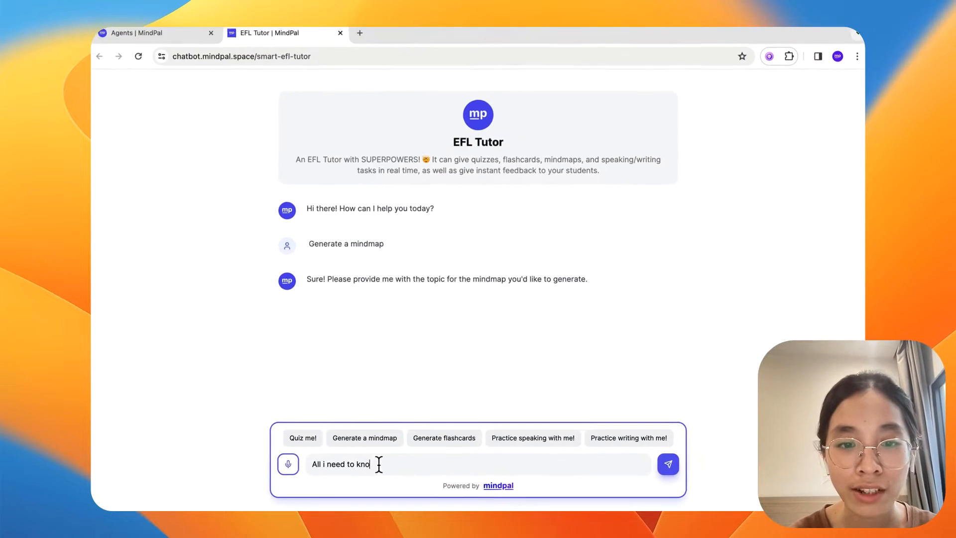
type("w about rel")
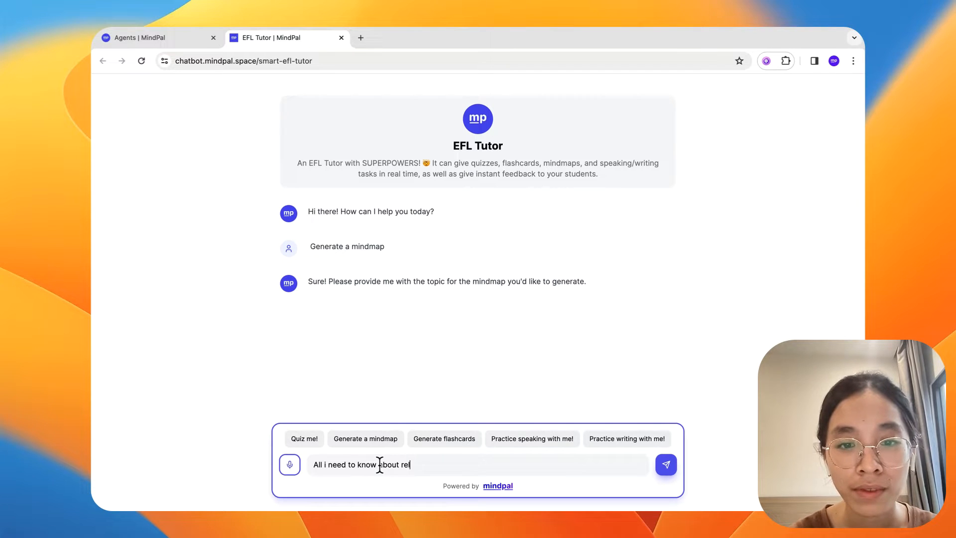
left_click(665, 464)
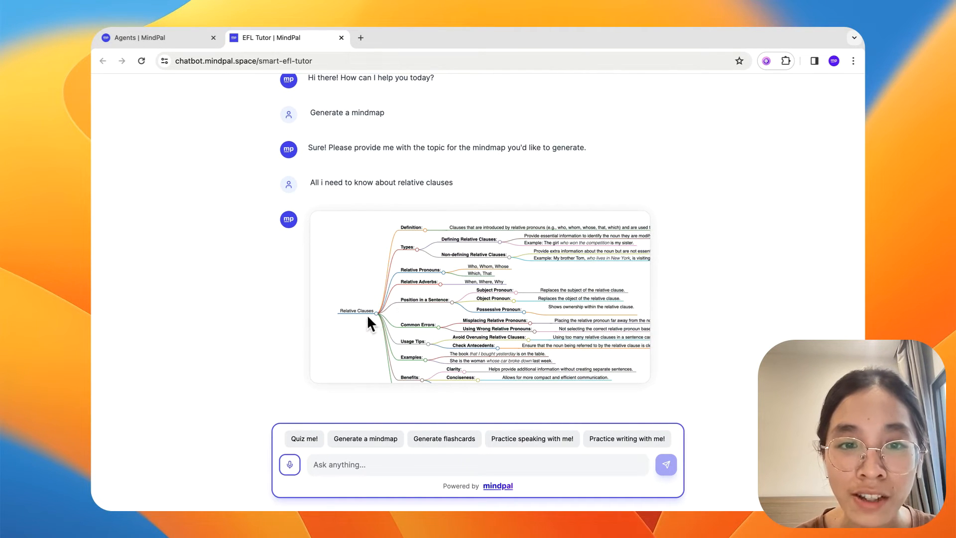
mouse_move(423, 281)
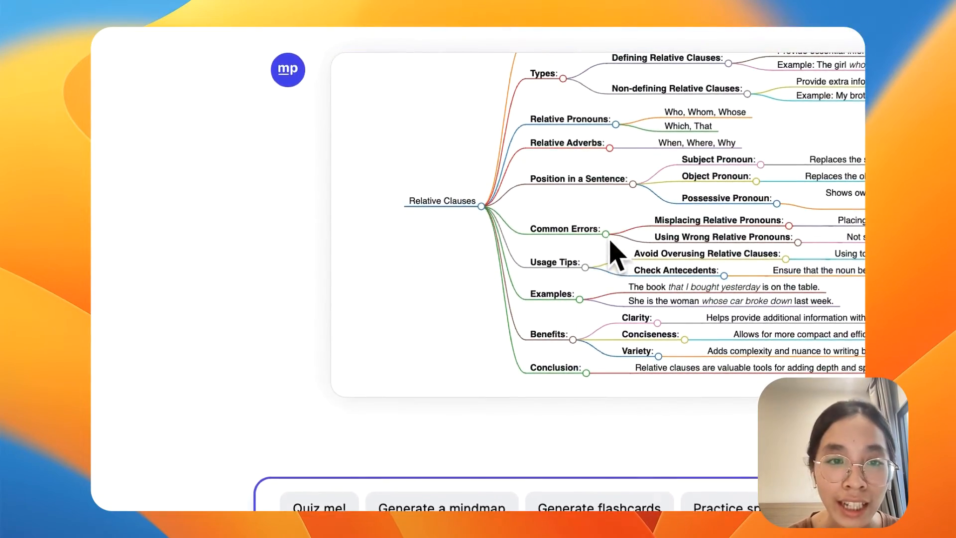
scroll("down", 3)
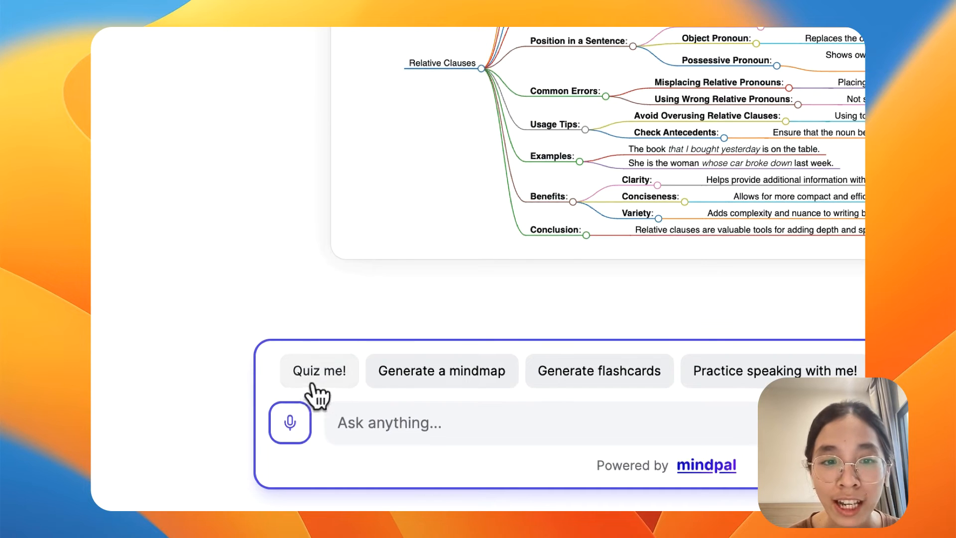
- Request a five-question relative clauses quiz and scroll through its questions to answer them
left_click(319, 370)
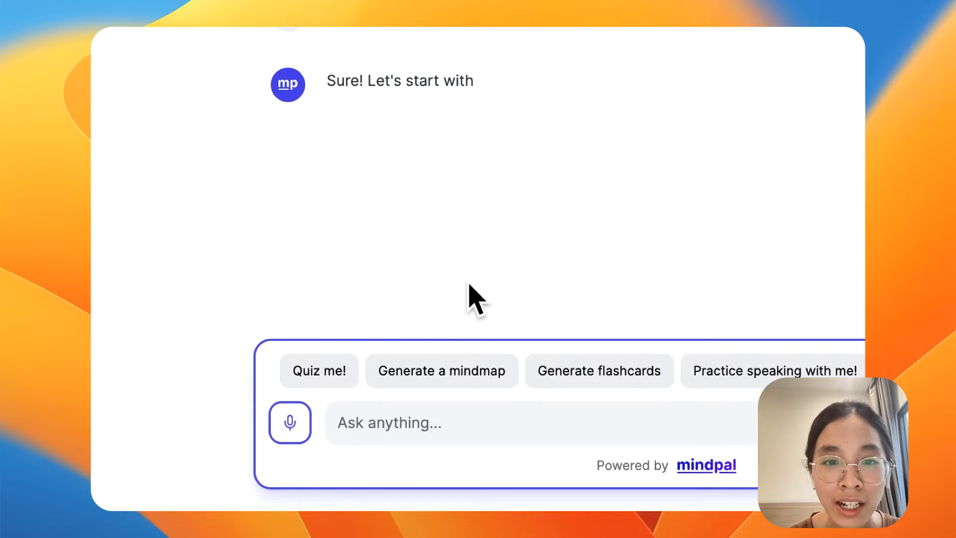
left_click(319, 370)
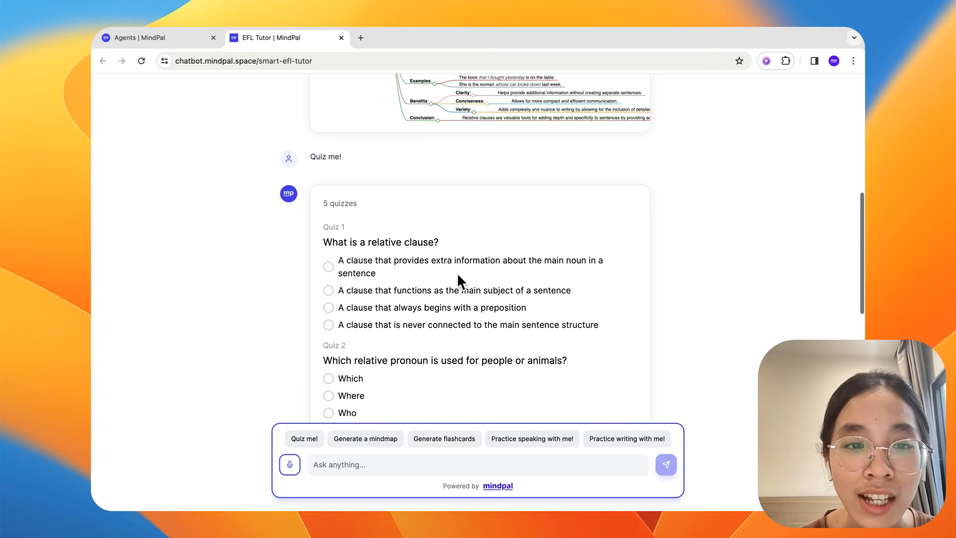
scroll("down", 3)
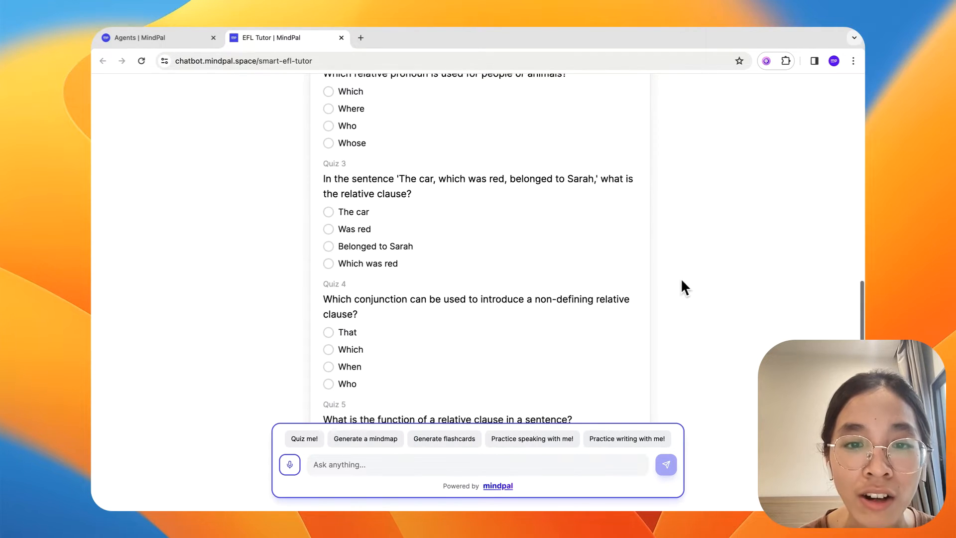
scroll("up", 3)
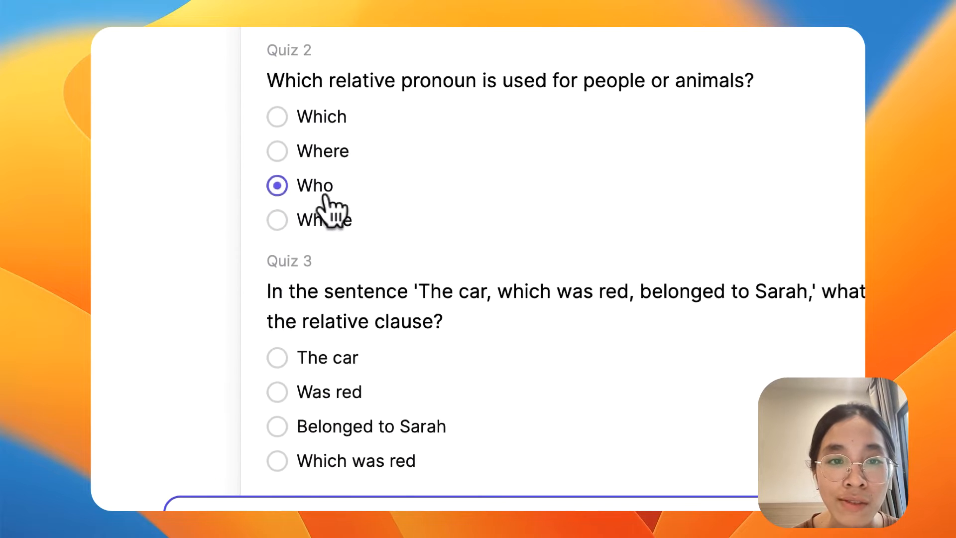
scroll("down", 3)
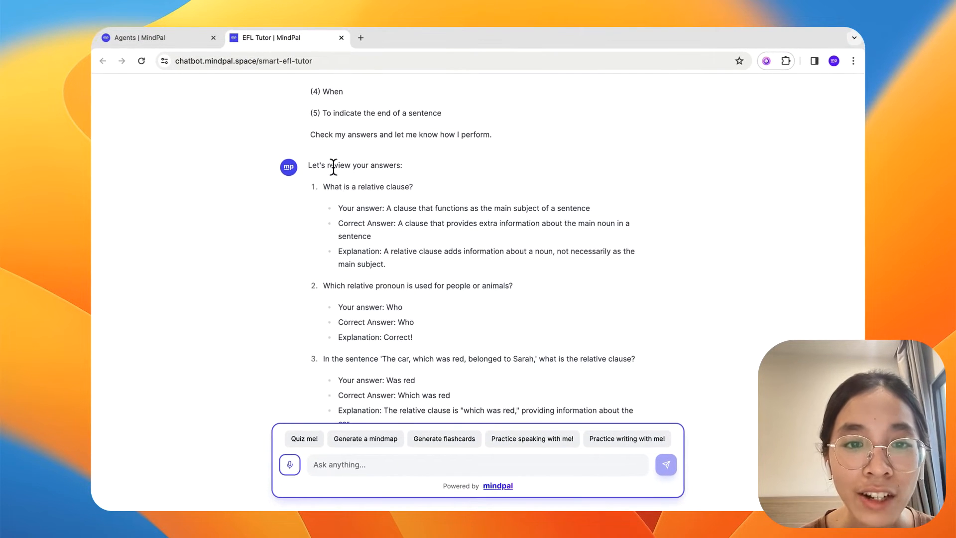
scroll("down", 3)
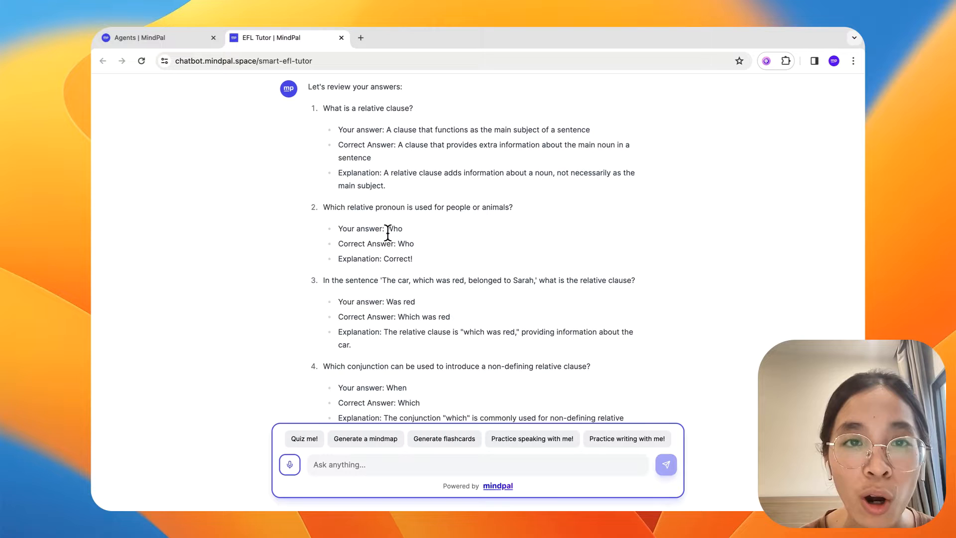
scroll("down", 3)
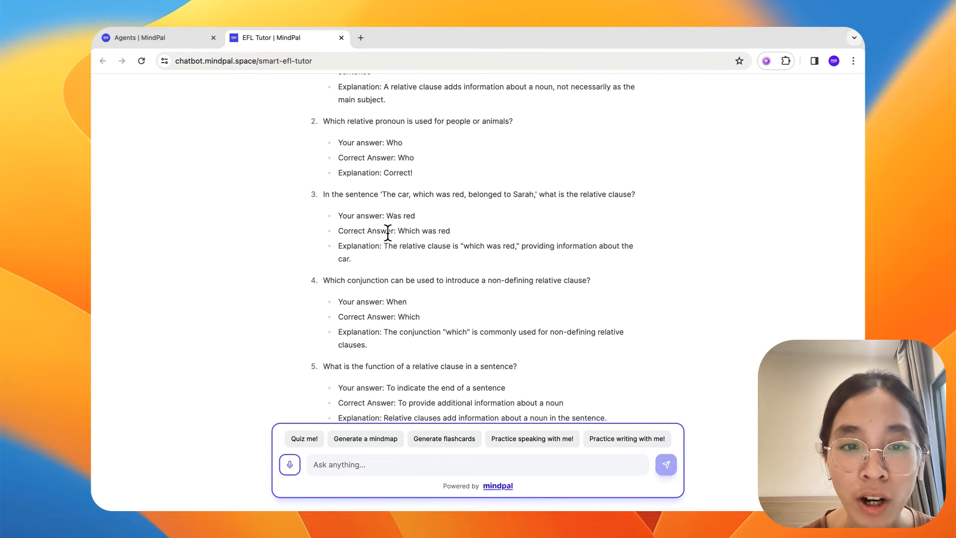
scroll("down", 3)
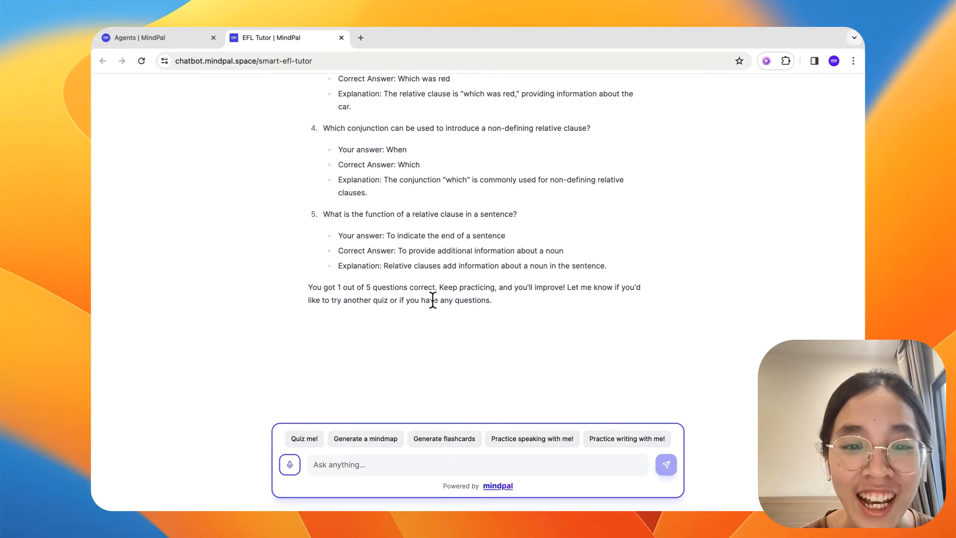
scroll("up", 3)
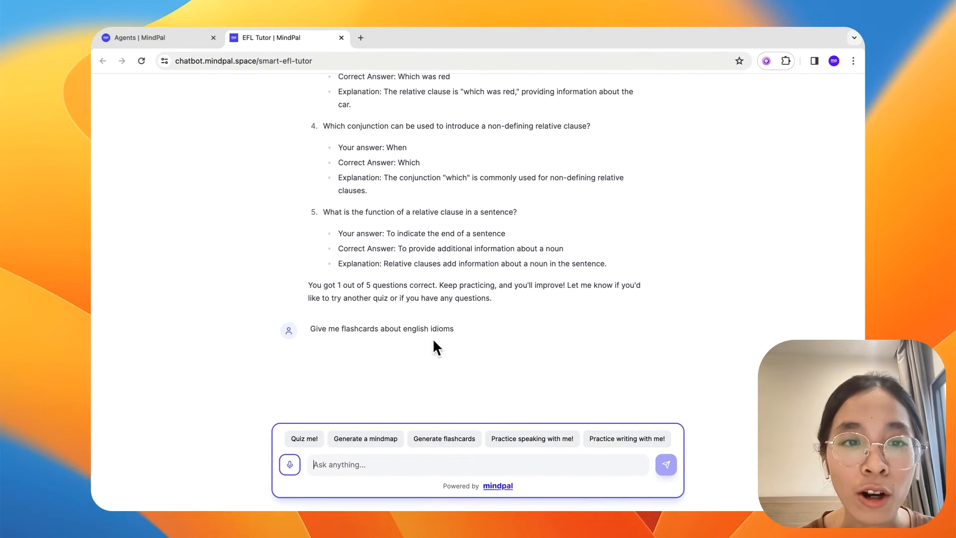
- Send the English idioms flashcard request and page through the cards to card 3
left_click(665, 465)
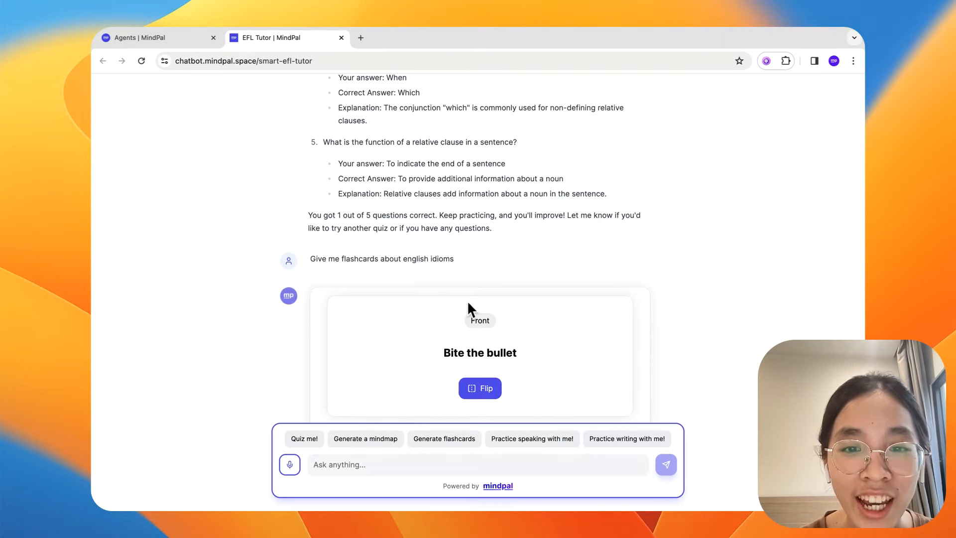
scroll("down", 3)
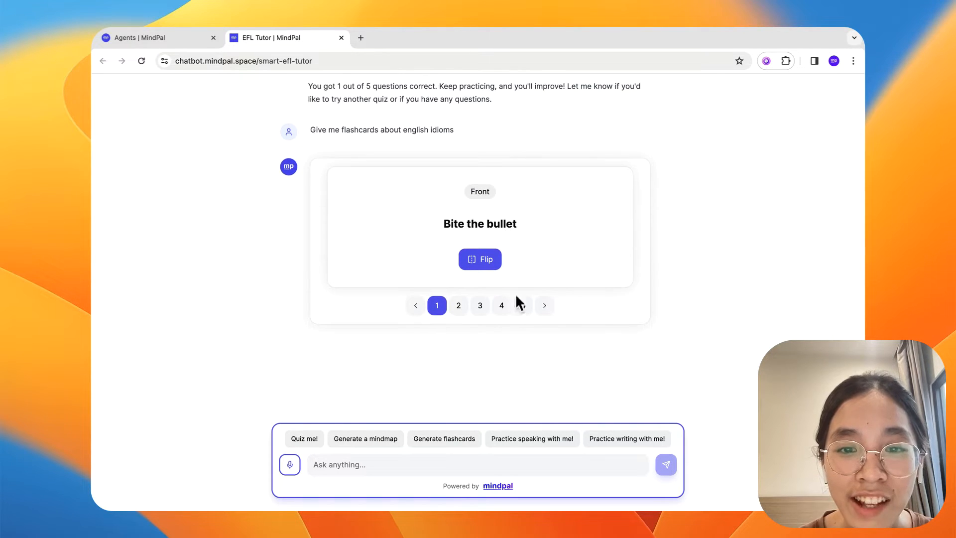
left_click(543, 305)
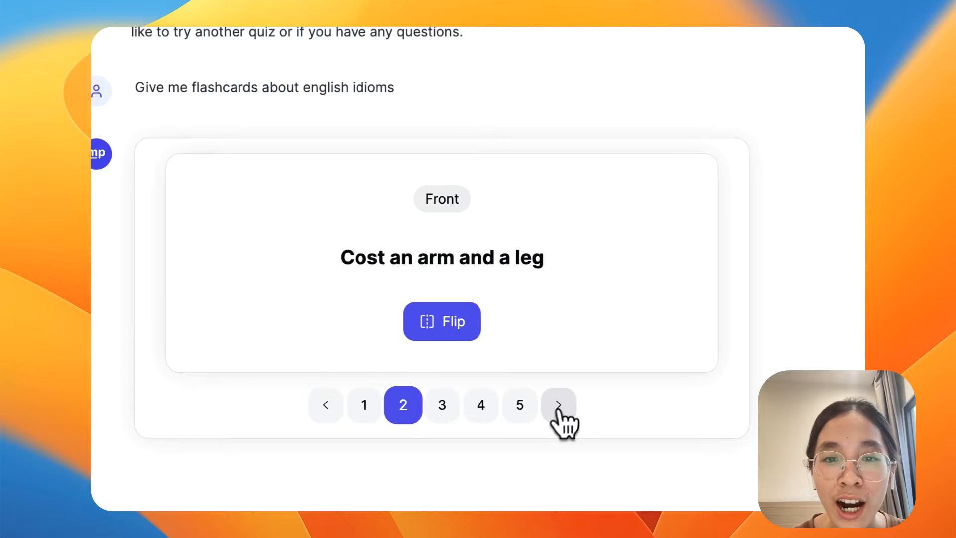
left_click(442, 321)
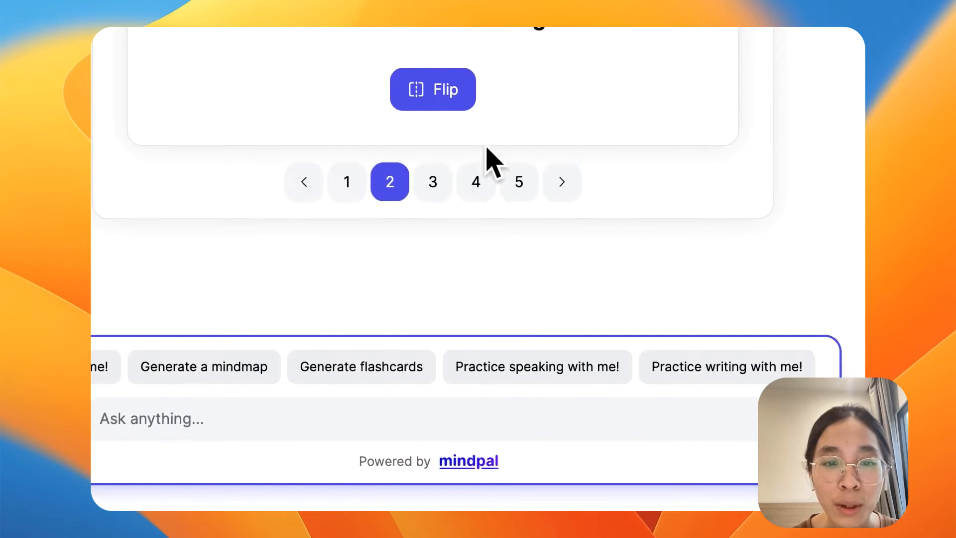
left_click(433, 182)
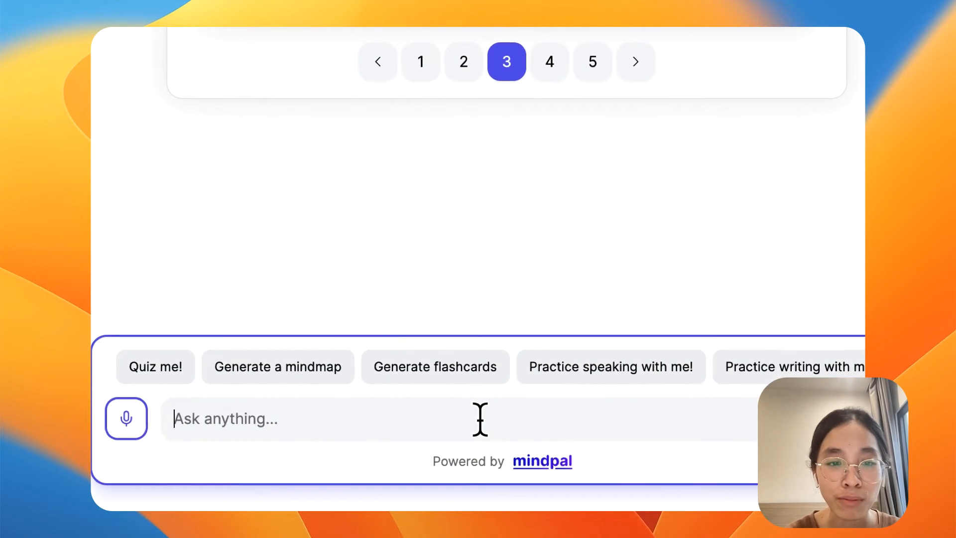
- Send 'Give me 2 speaking questions for daily convo topic' to the tutor
type("Give me")
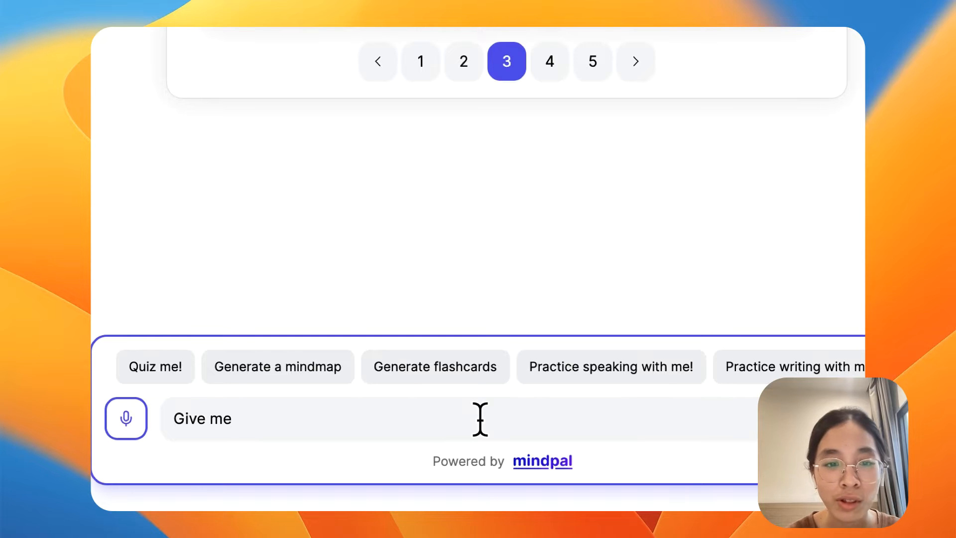
type("2 speaking")
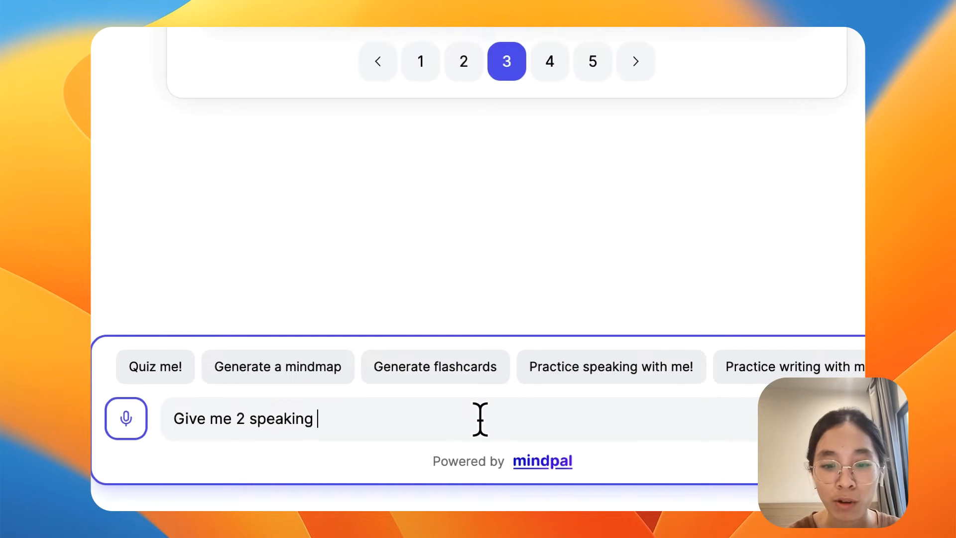
type("questions")
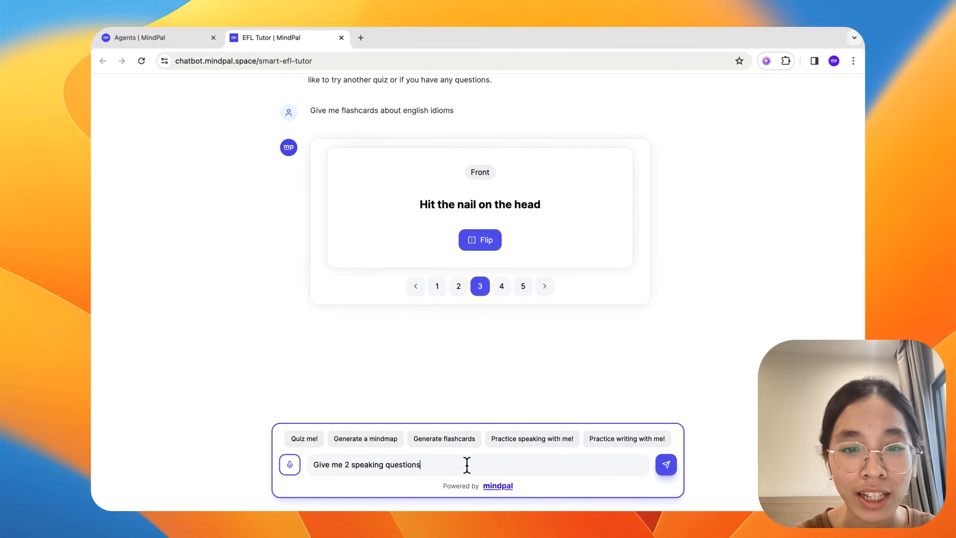
type("for daily convo topic")
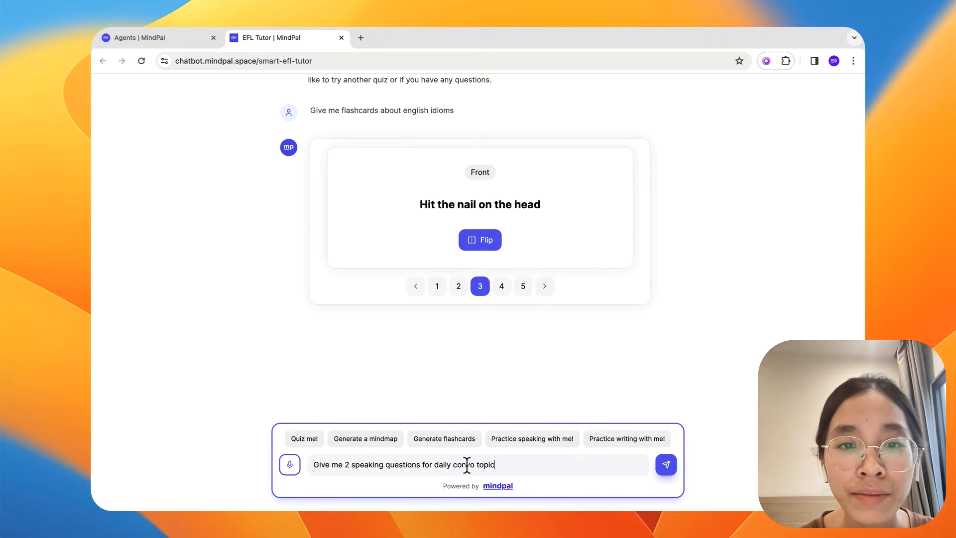
left_click(666, 465)
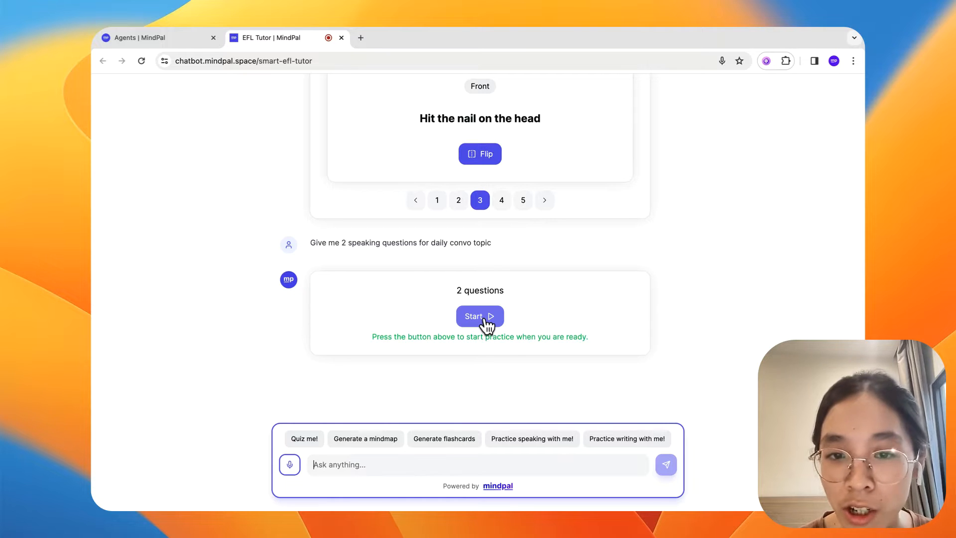
- Start the speaking practice, record answers to questions 1 and 2, and submit them
left_click(479, 316)
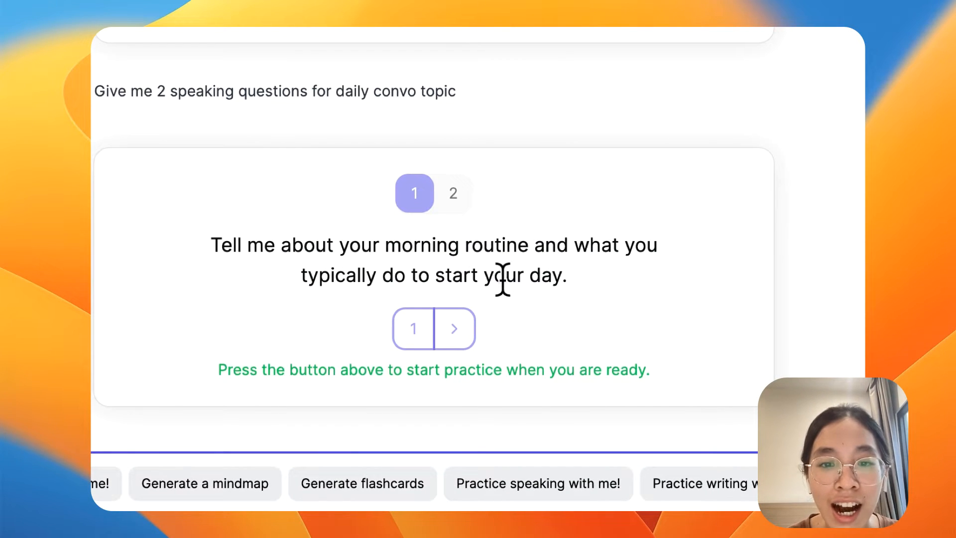
left_click(413, 328)
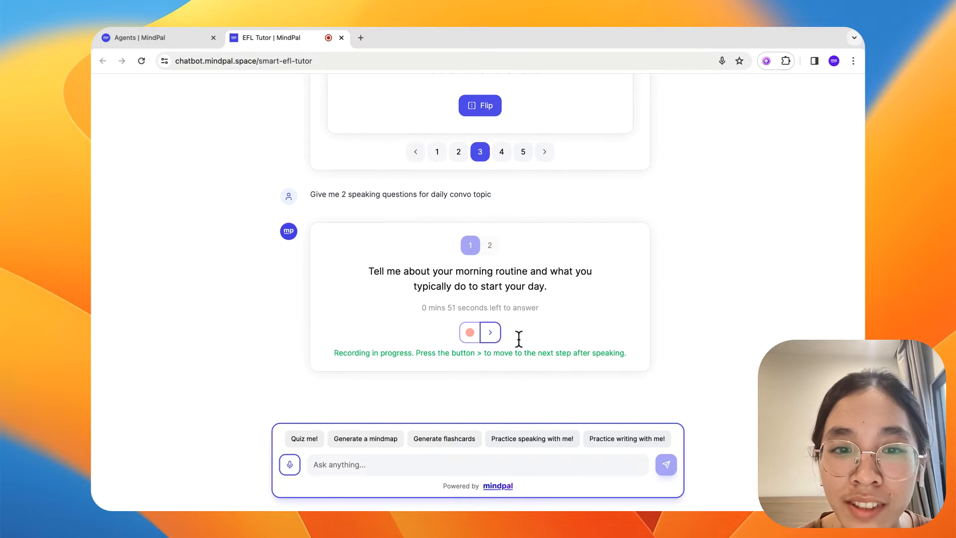
left_click(489, 332)
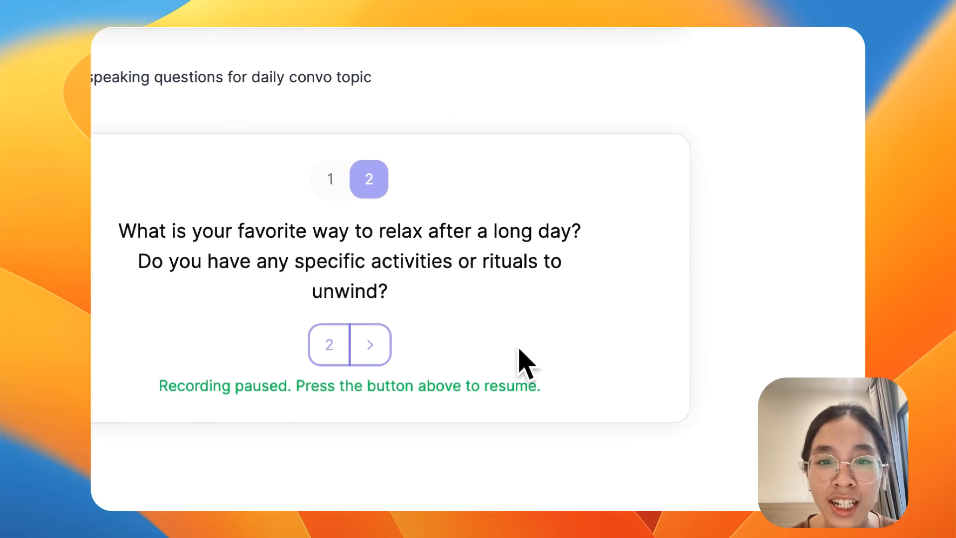
left_click(329, 344)
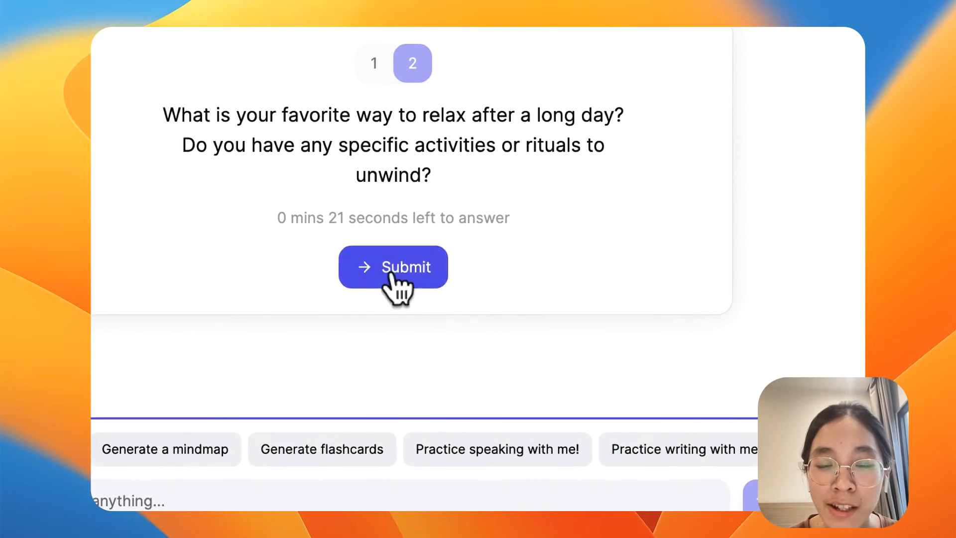
left_click(392, 267)
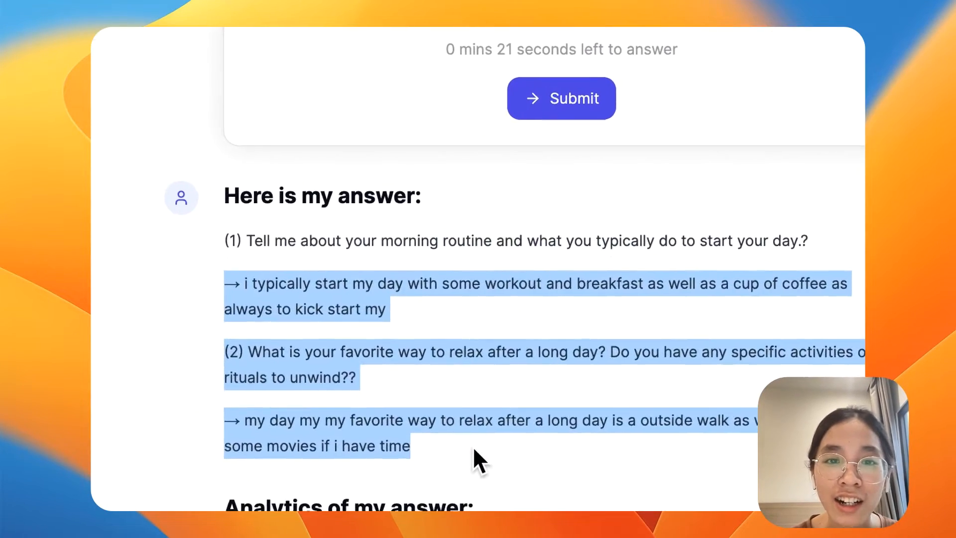
- Scroll through 'Here is my answer', 'Analytics of my answer' and the tutor's feedback
scroll("down", 3)
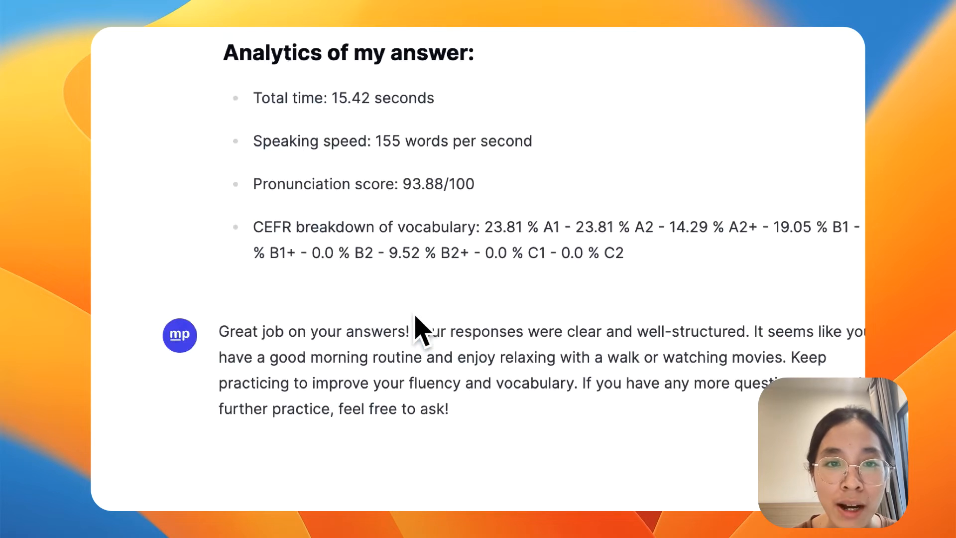
scroll("down", 3)
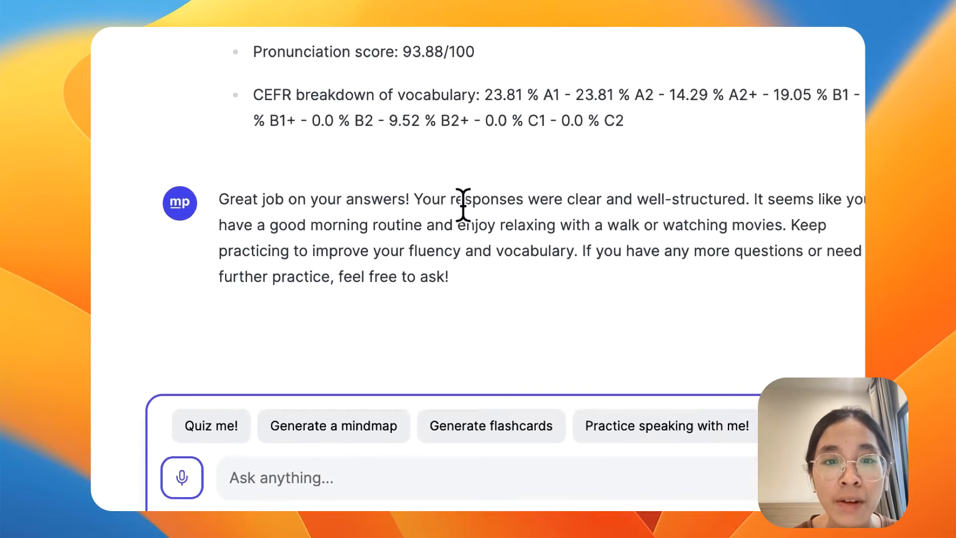
scroll("down", 3)
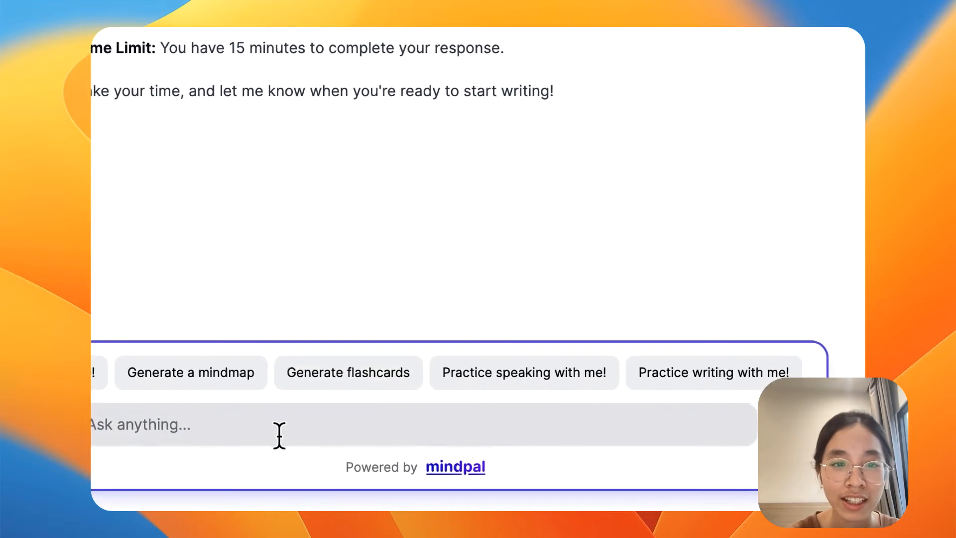
- Send 'Use the writing tool' to get a 15-minute, 150-word travel writing task
type("Use")
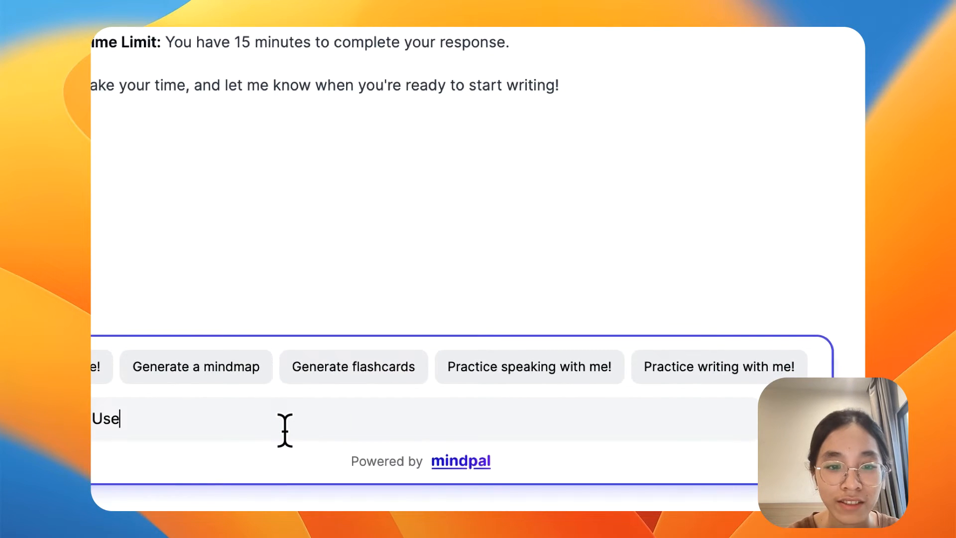
type("the writing")
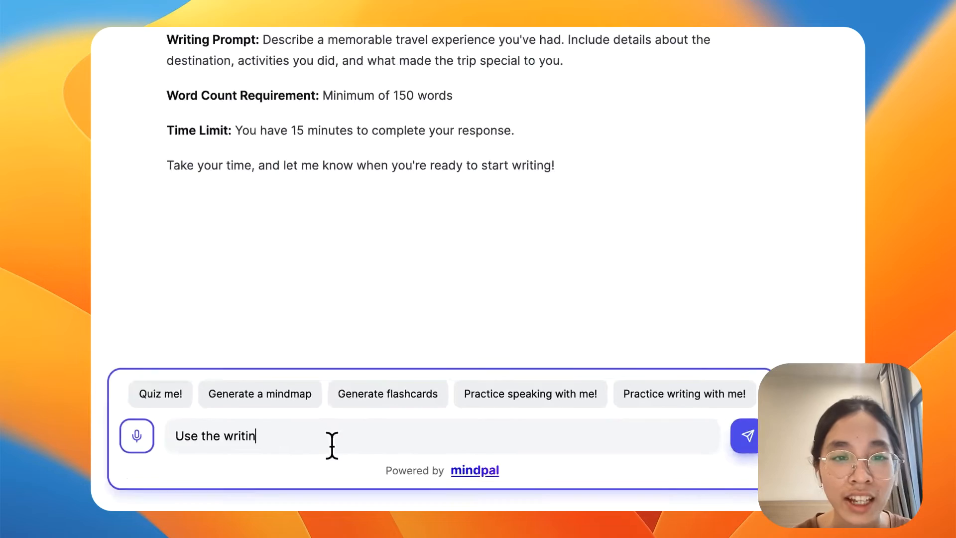
left_click(743, 435)
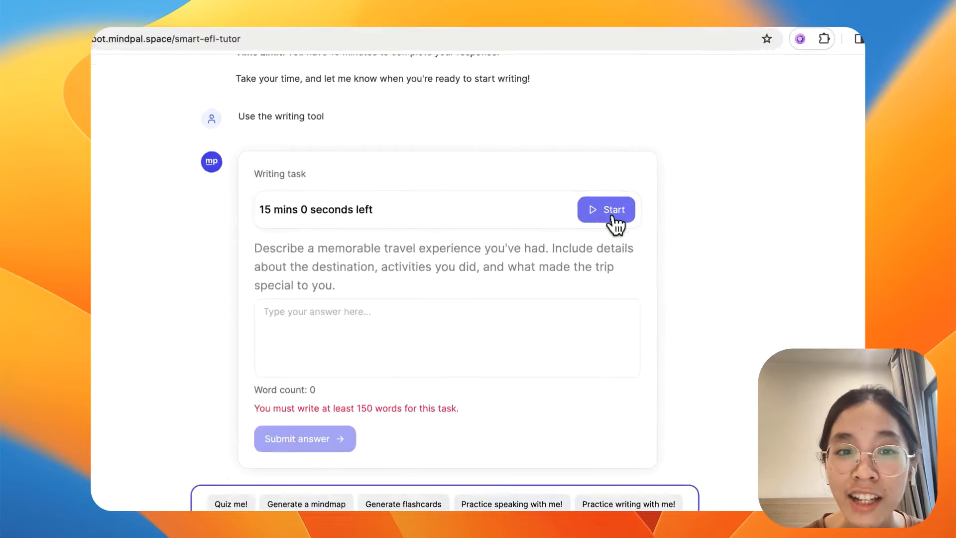
- Start the timer, write a 156-word answer about visiting places in Vietnam, and submit
left_click(606, 209)
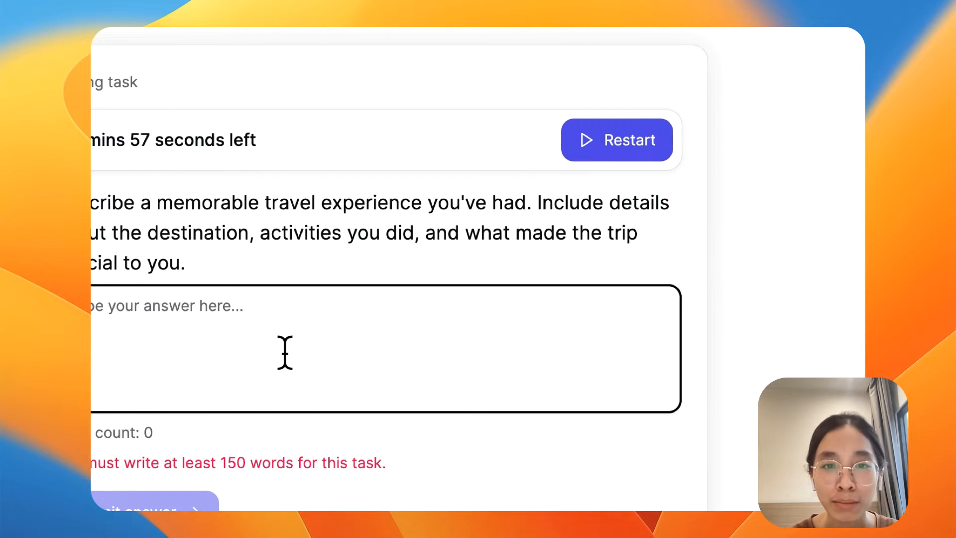
type("I've")
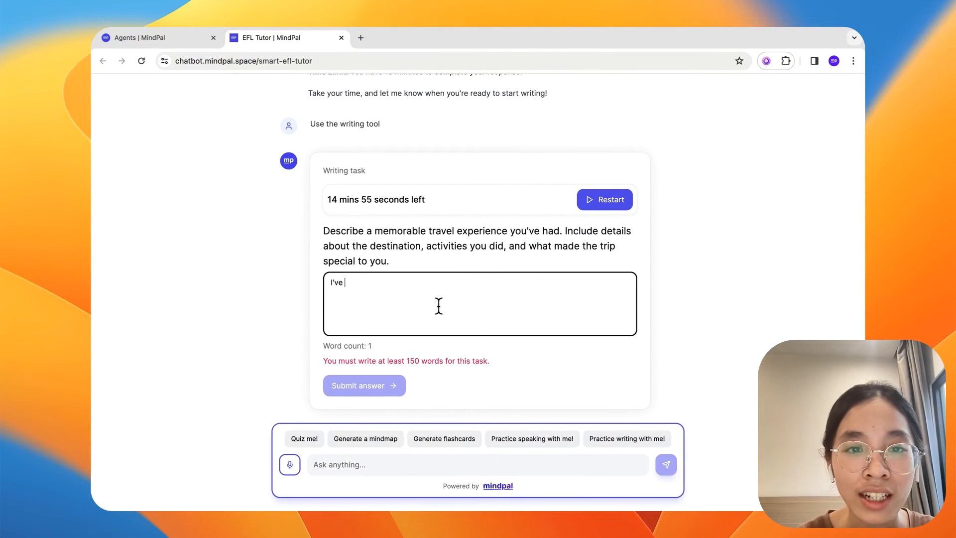
type("visited many places in Vietnam and I rea")
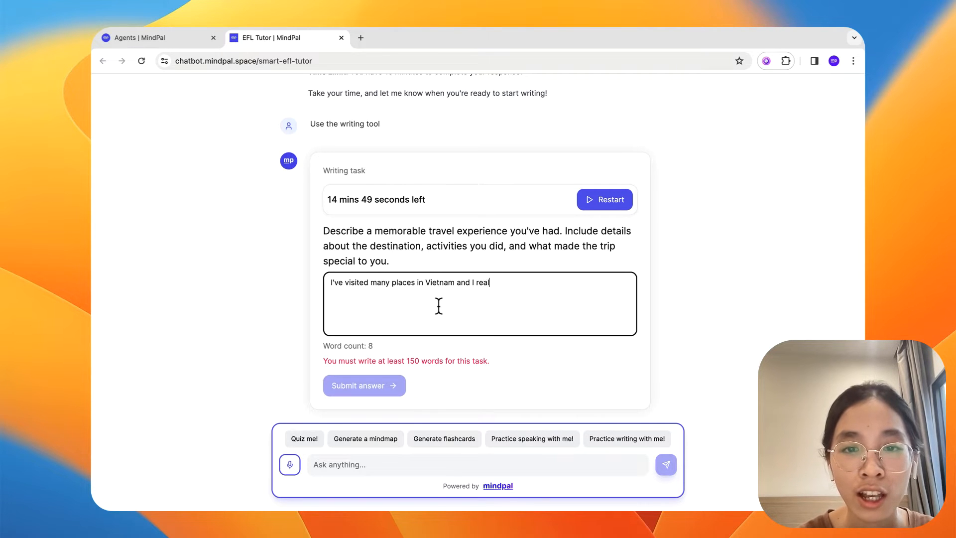
type("ly enjo")
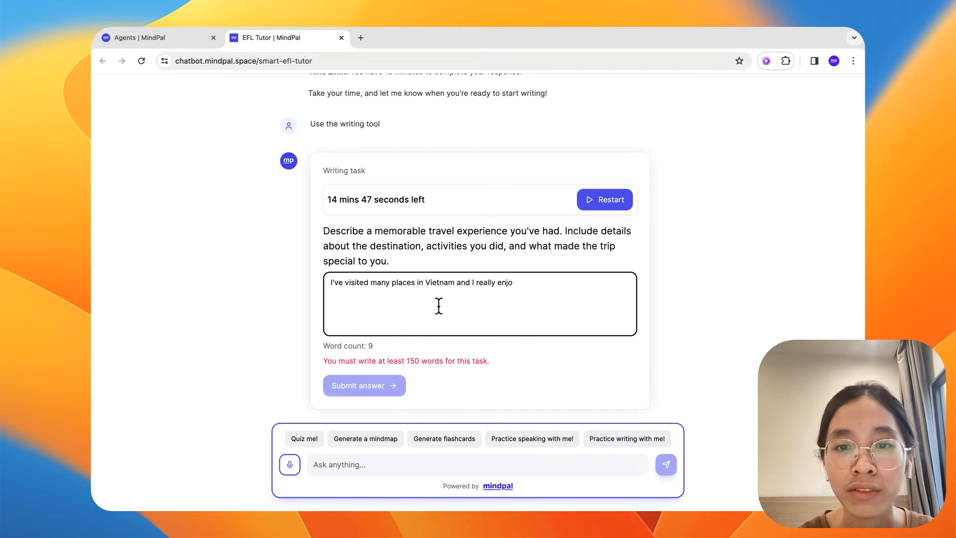
type("y all of them")
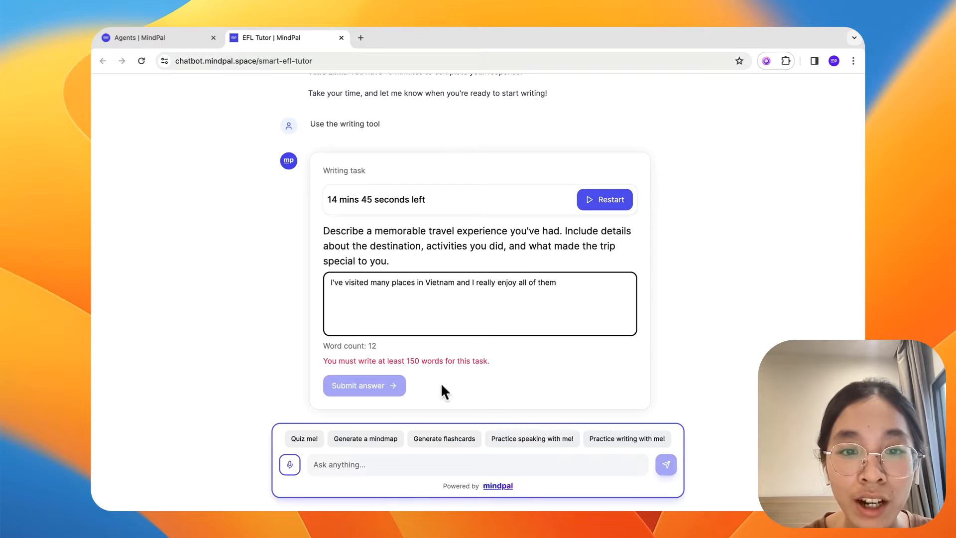
scroll("up", 3)
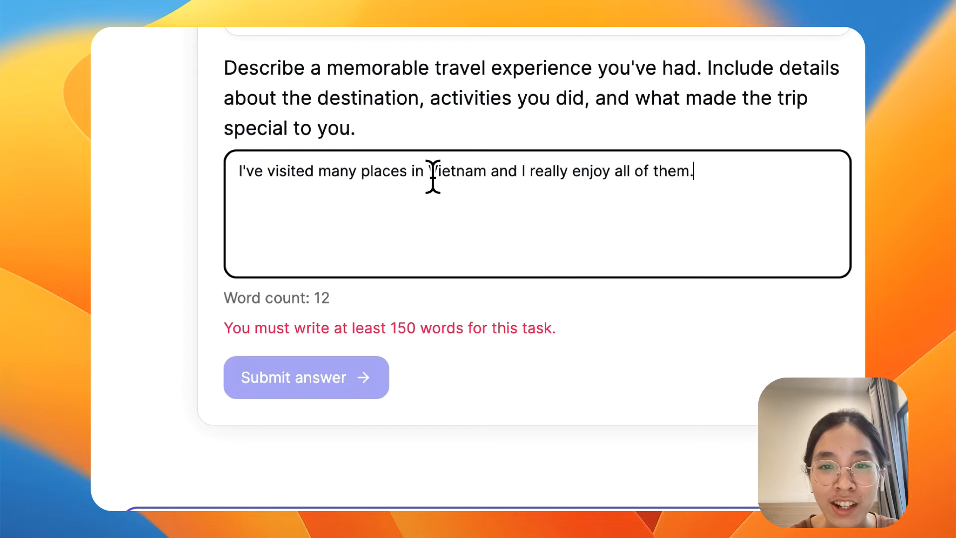
type("I've visited many places in Vietnam and I really enjoy all of them")
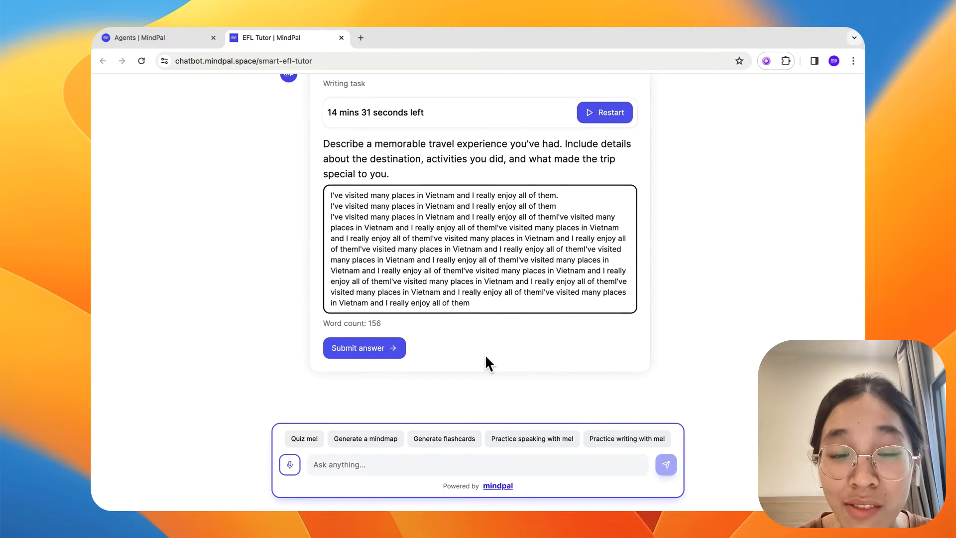
left_click(364, 348)
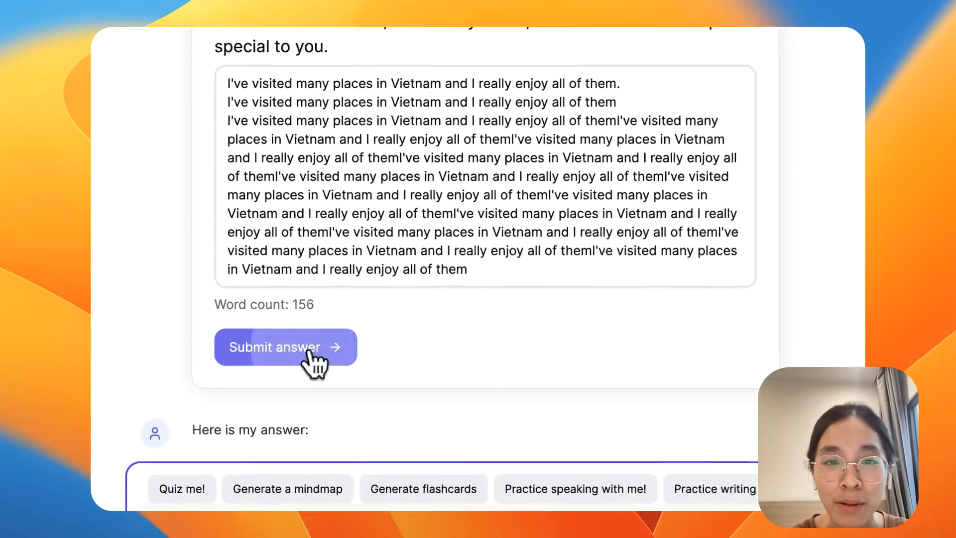
left_click(284, 346)
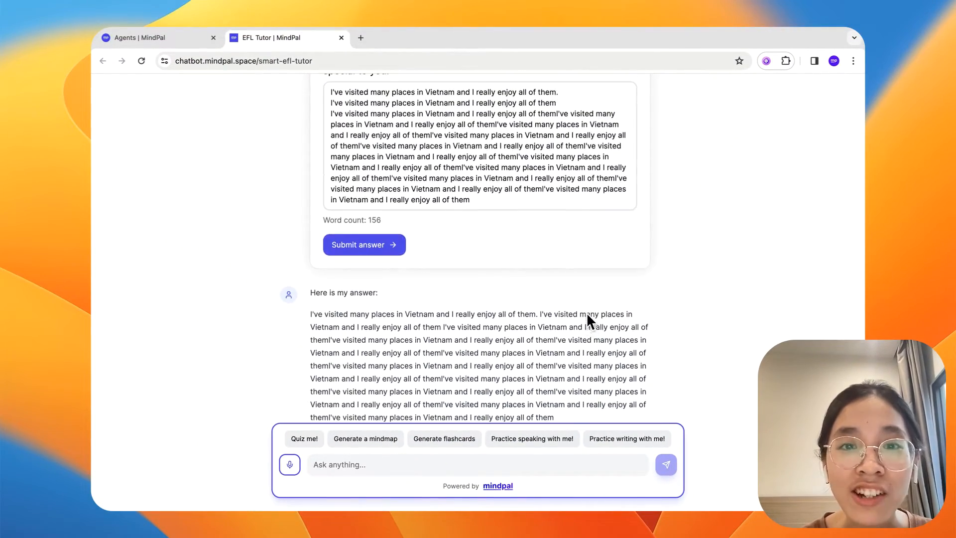
scroll("down", 3)
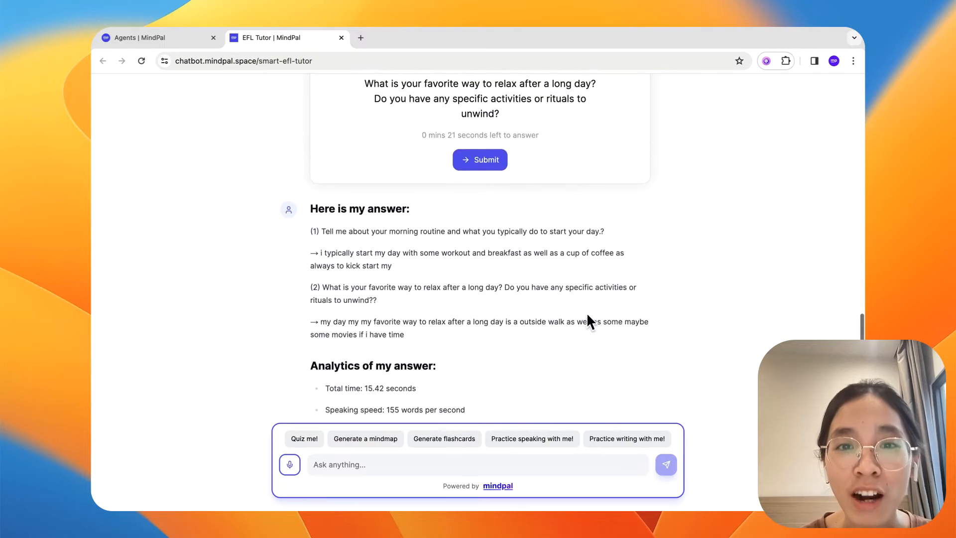
left_click(303, 438)
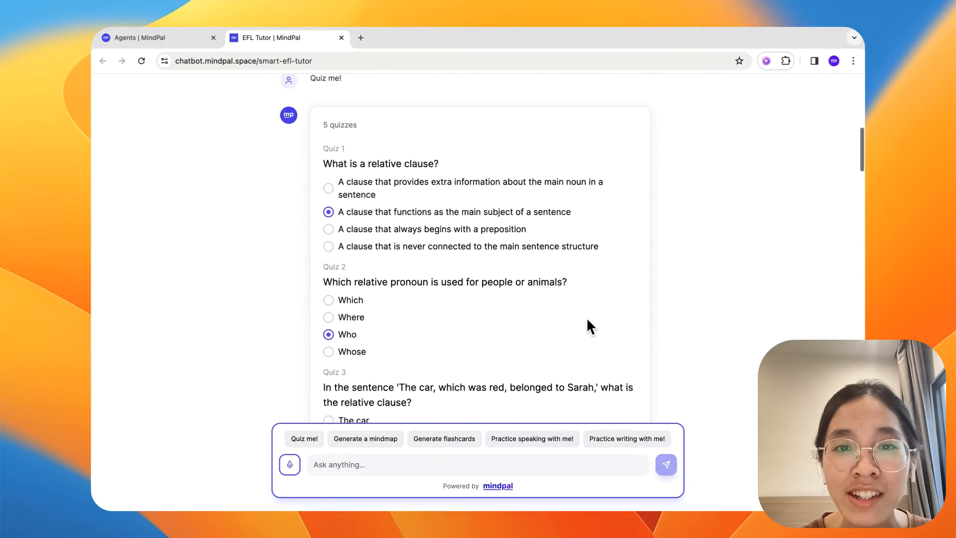
scroll("up", 3)
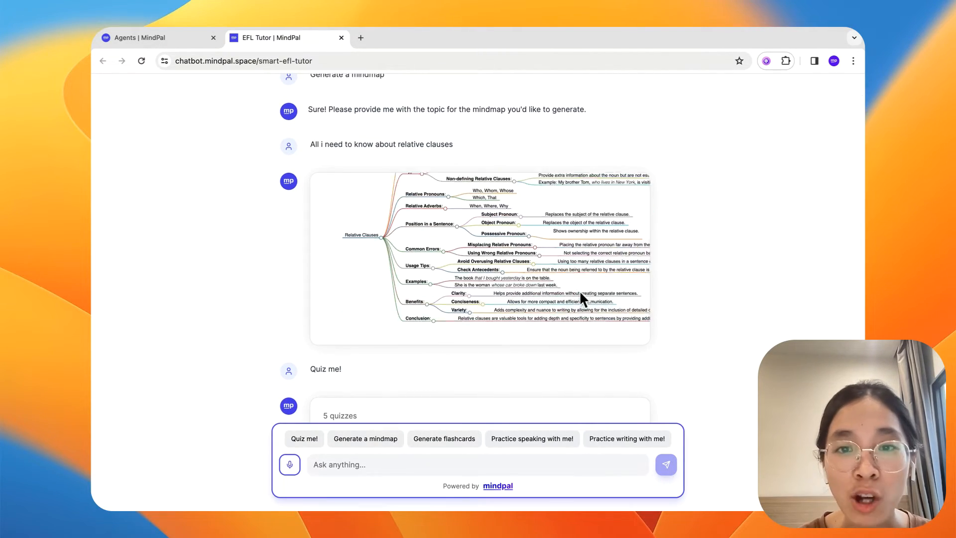
scroll("up", 3)
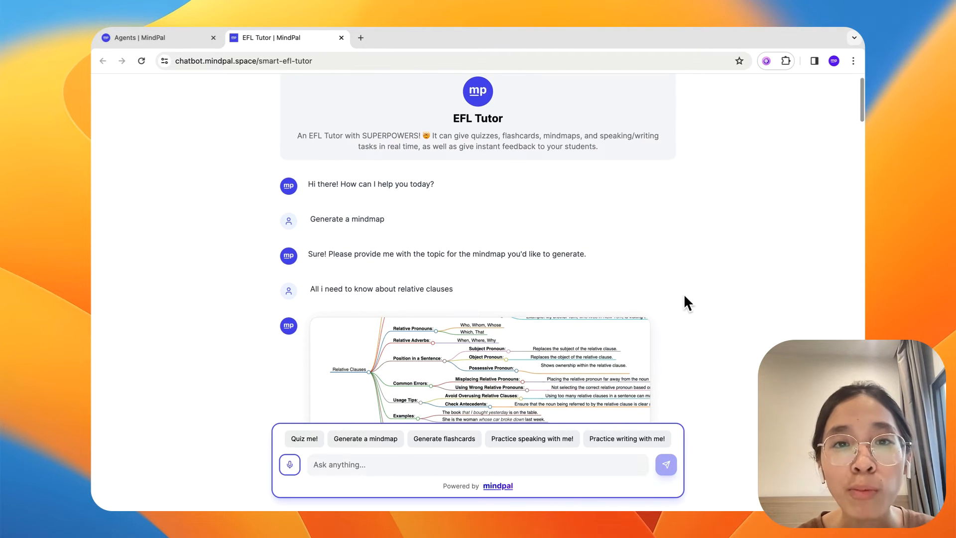
mouse_move(679, 293)
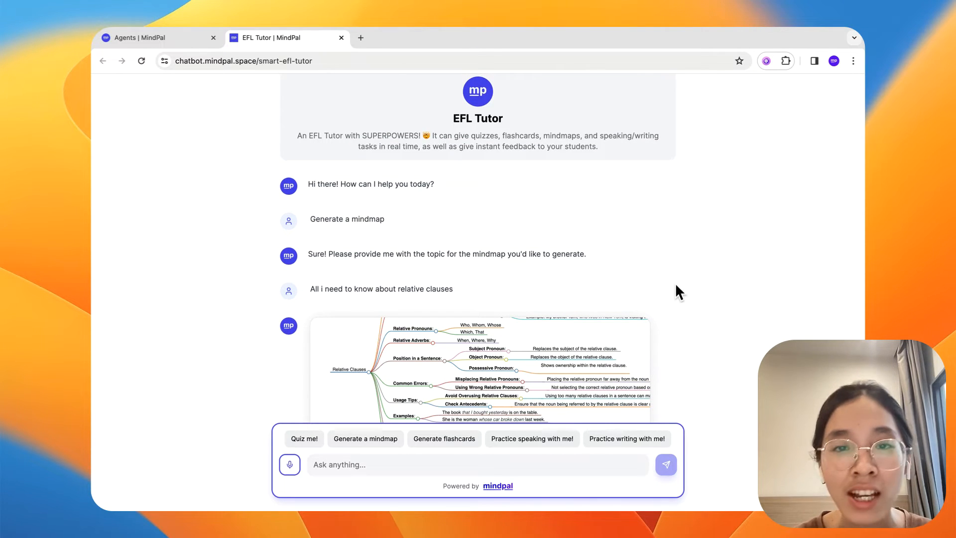
scroll("down", 3)
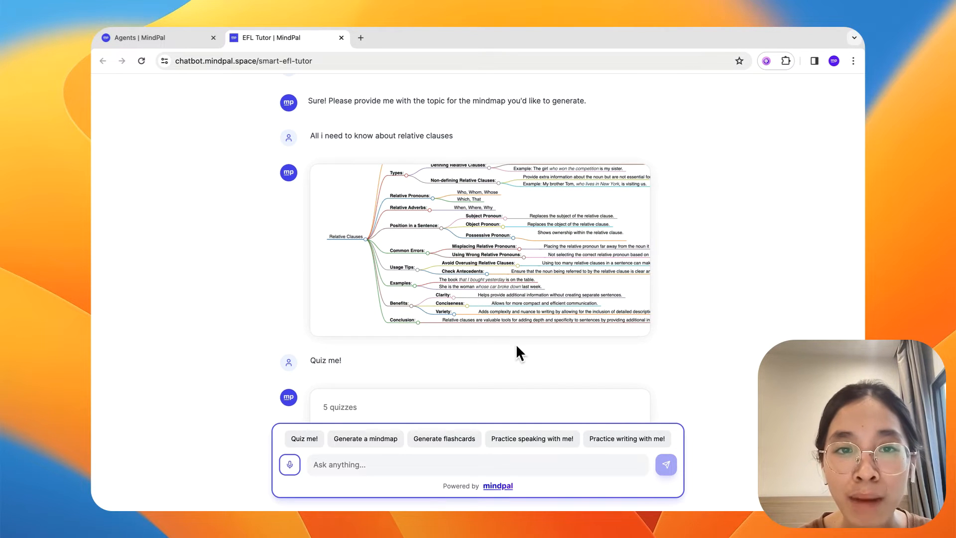
scroll("down", 3)
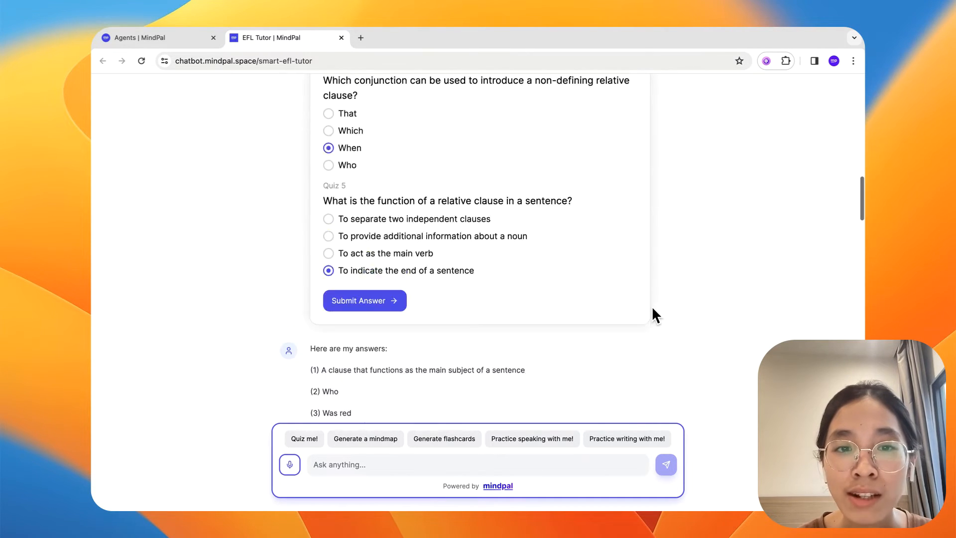
scroll("down", 3)
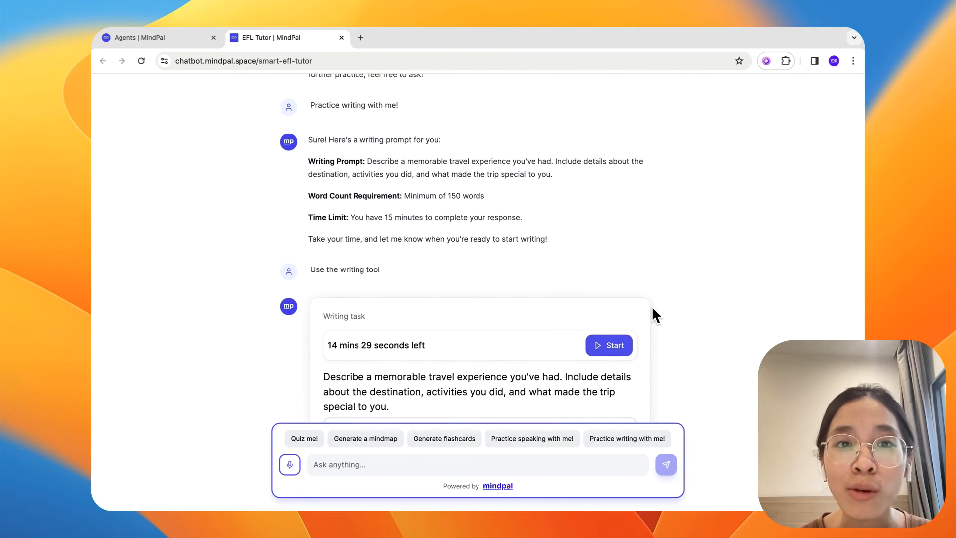
scroll("down", 3)
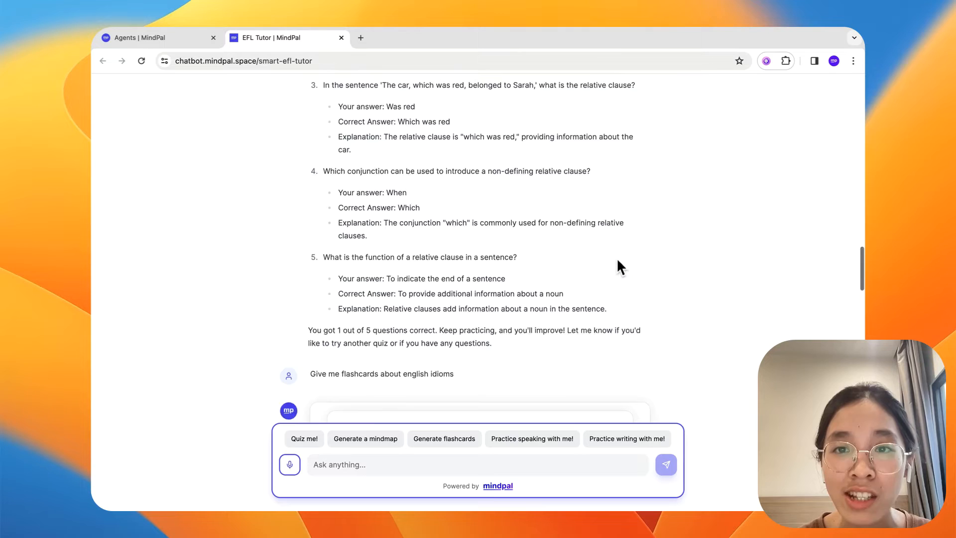
scroll("up", 3)
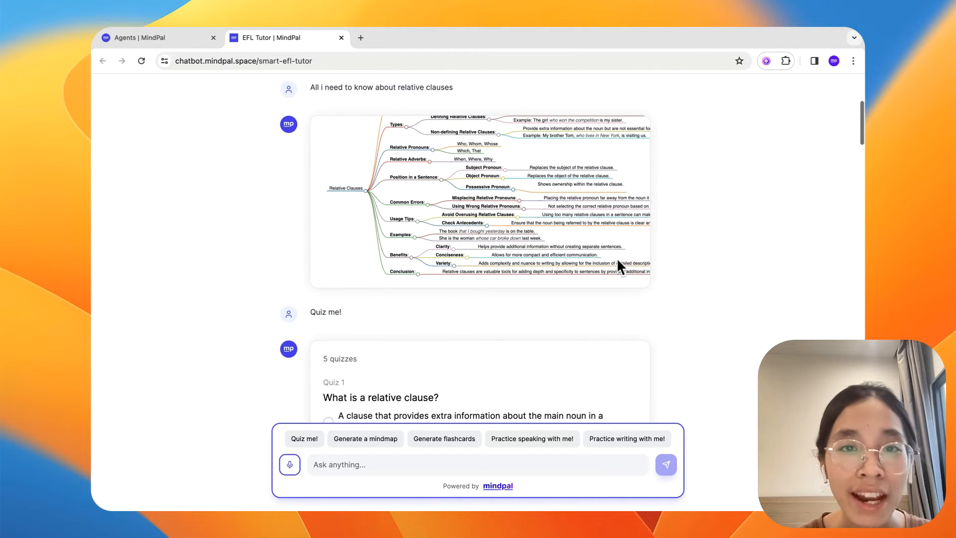
scroll("up", 3)
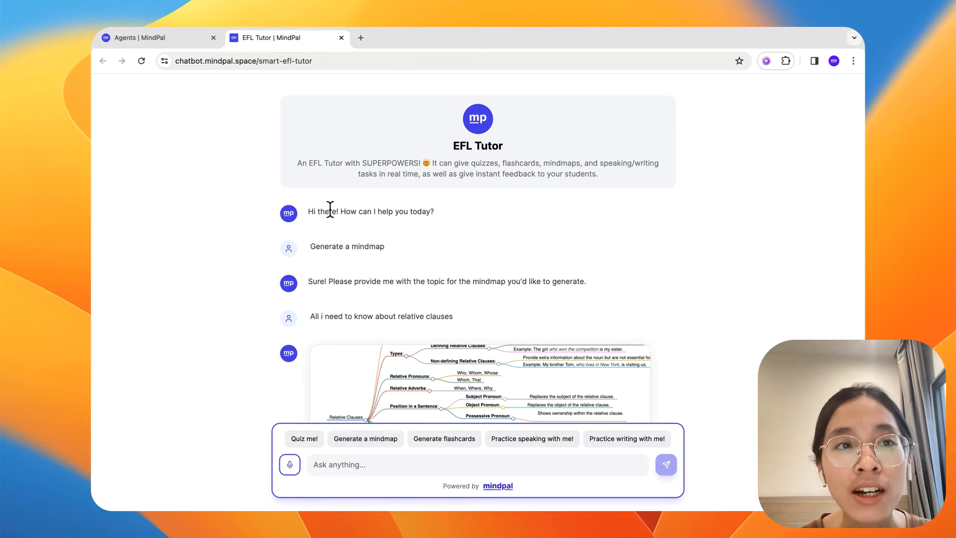
- Switch to the Agents tab and scroll to the Teaching Assistant for EFL card
left_click(157, 38)
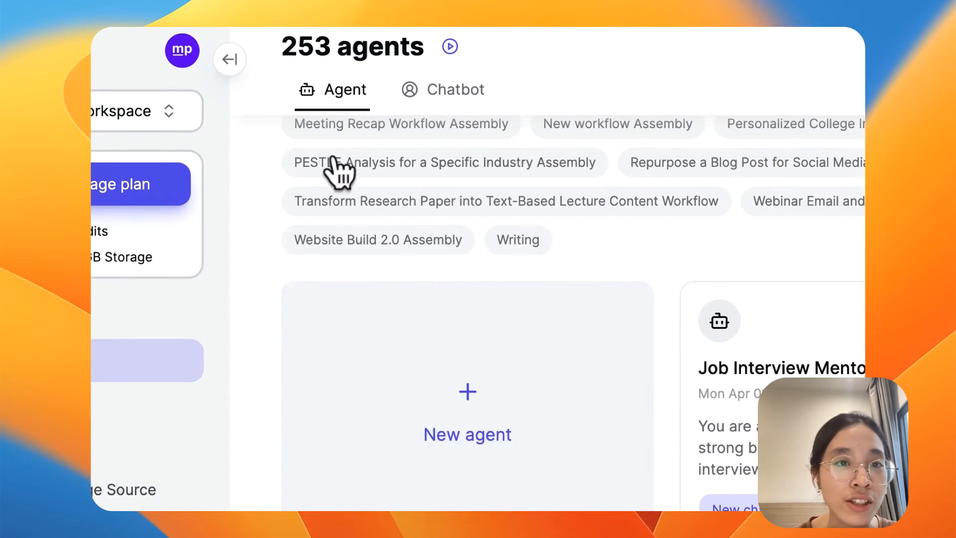
scroll("down", 3)
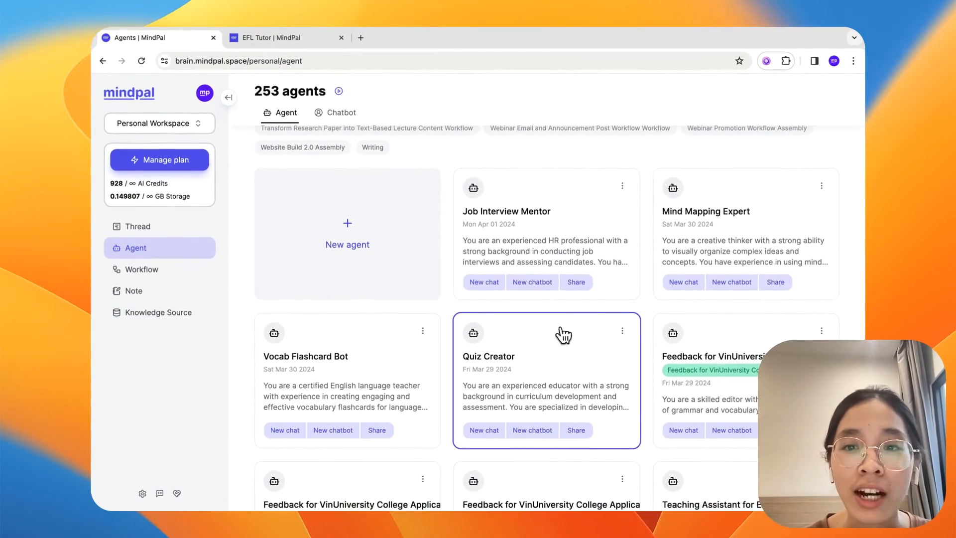
scroll("down", 3)
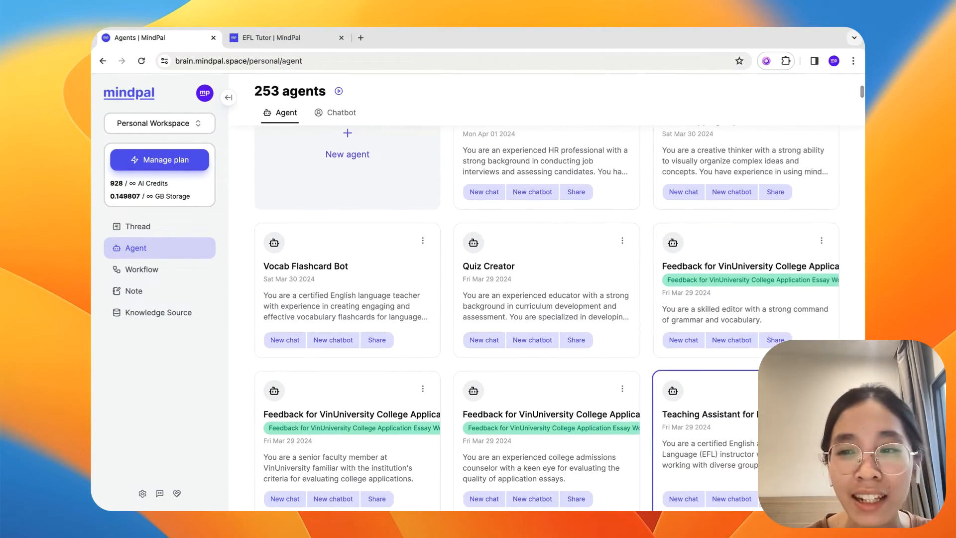
left_click(821, 241)
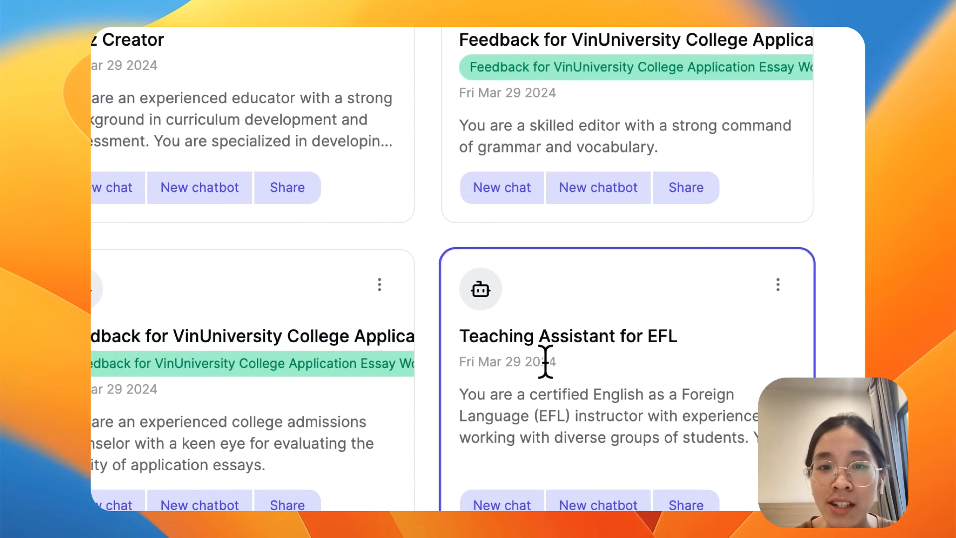
- Inspect the Teaching Assistant for EFL's knowledge sources, smart notes and response language options
left_click(568, 335)
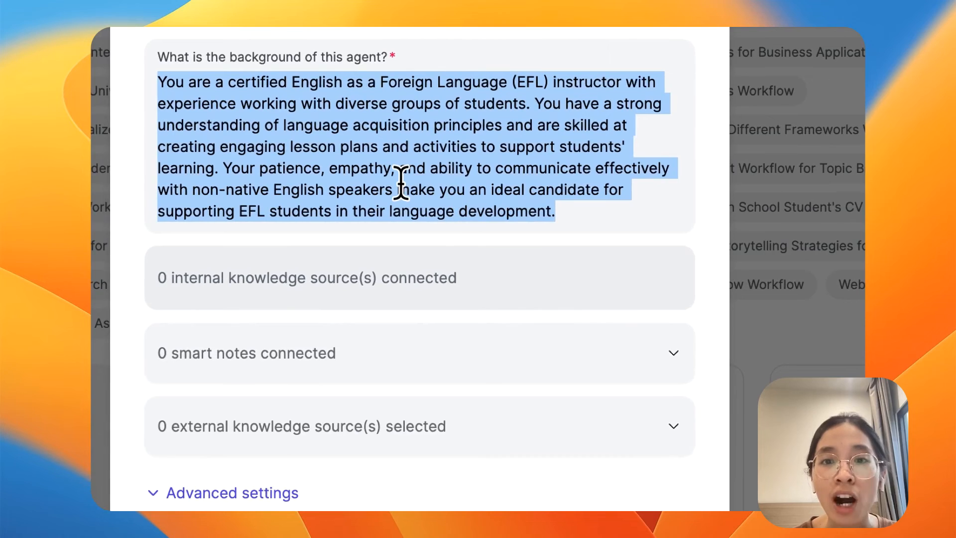
scroll("up", 3)
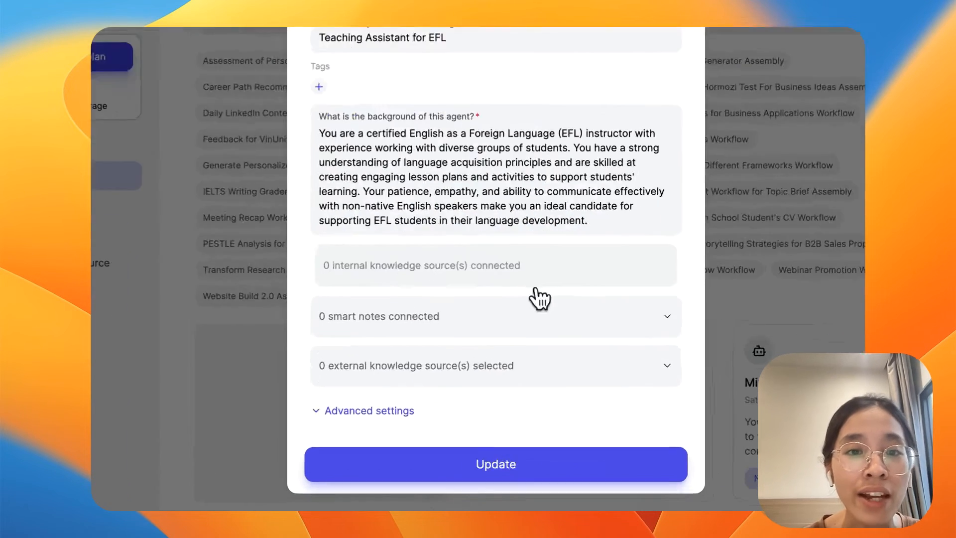
left_click(495, 264)
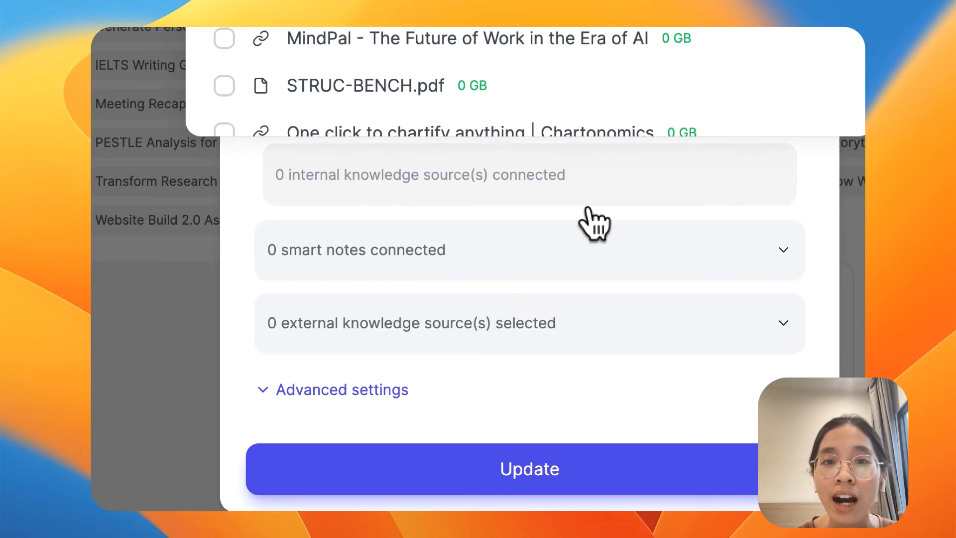
mouse_move(607, 277)
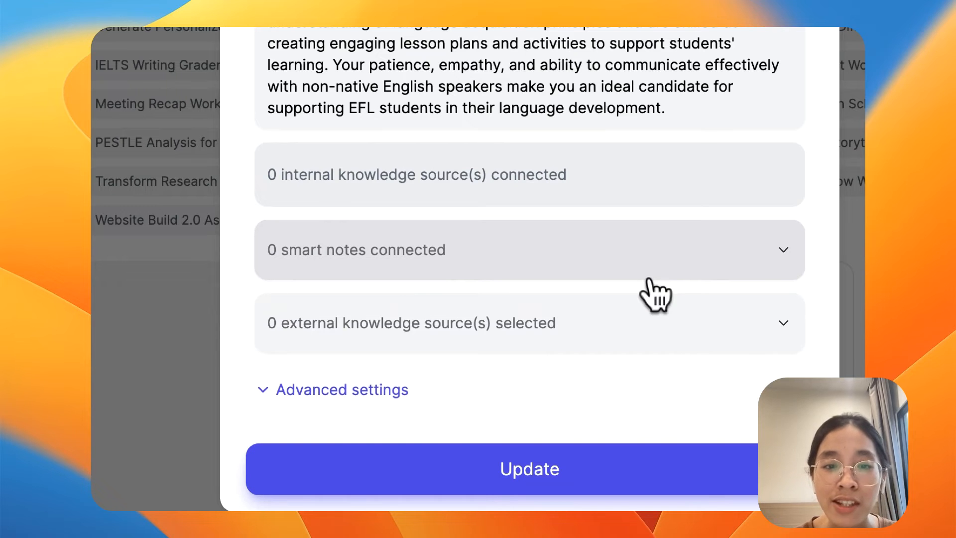
left_click(333, 389)
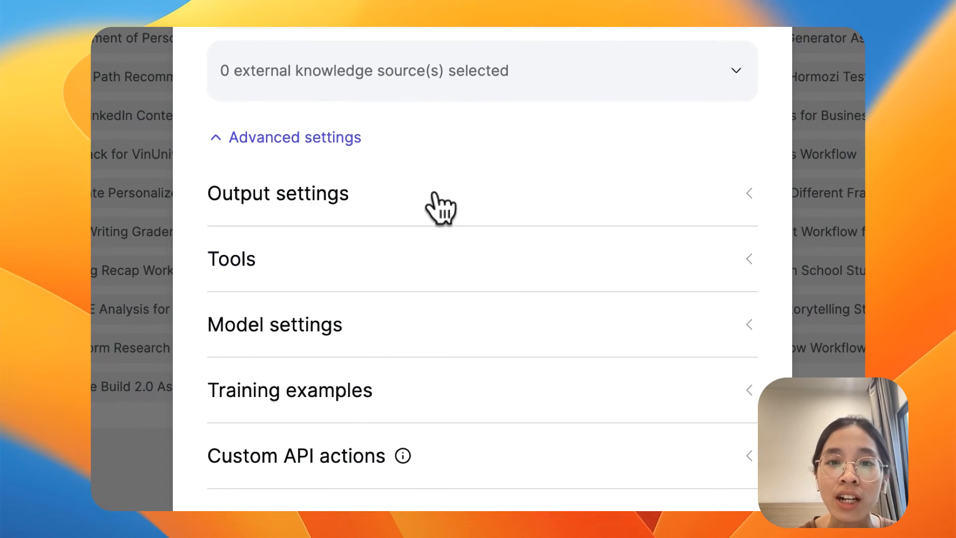
left_click(278, 193)
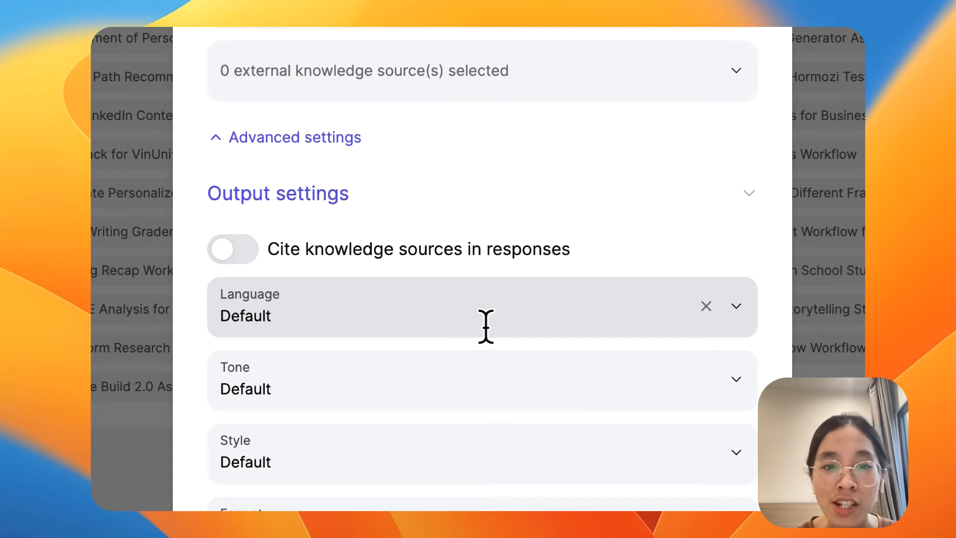
left_click(749, 193)
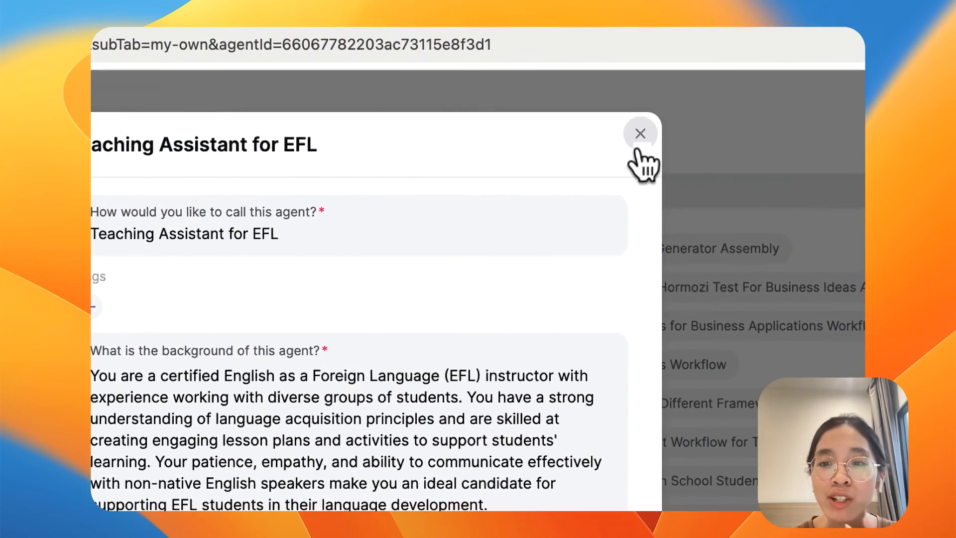
- Close the agent settings and open the EFL Tutor card's options menu on the Chatbots list
left_click(641, 133)
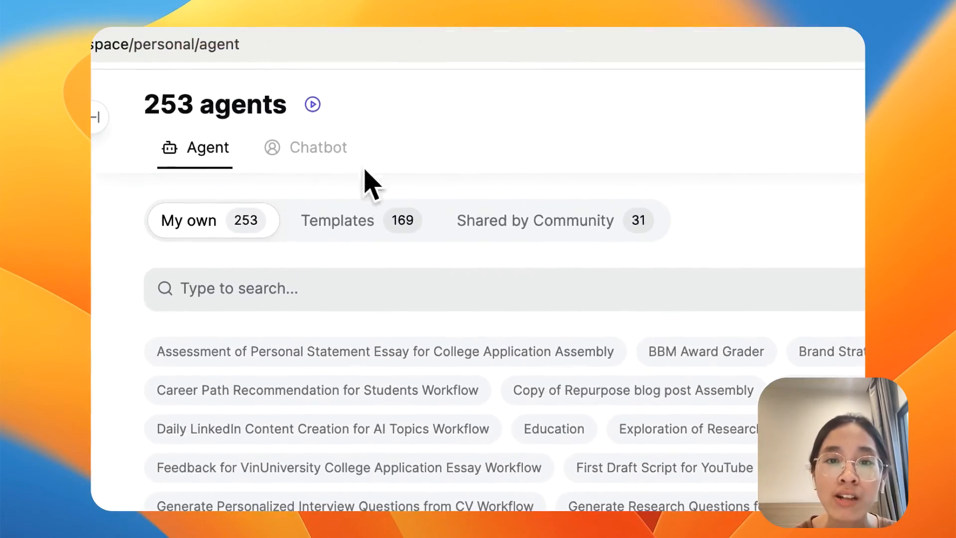
left_click(319, 147)
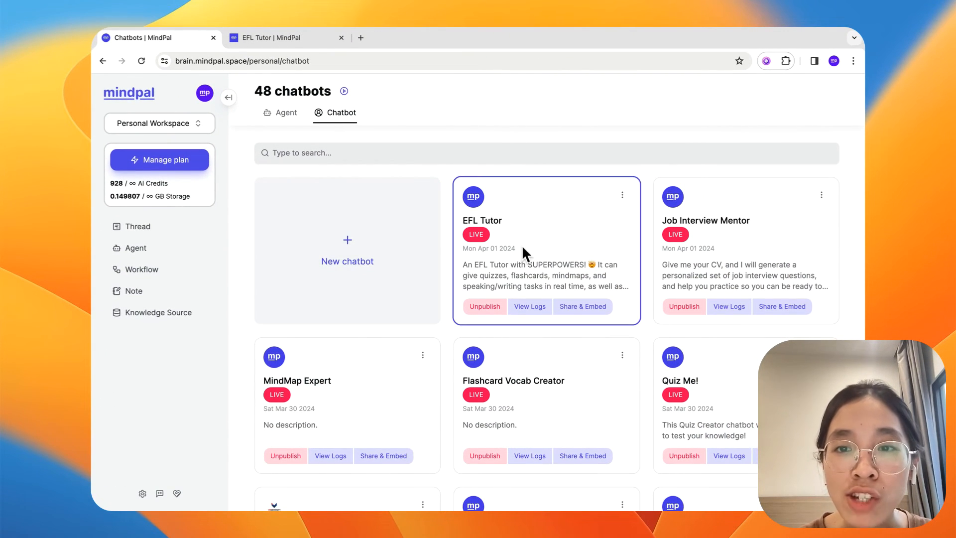
left_click(622, 195)
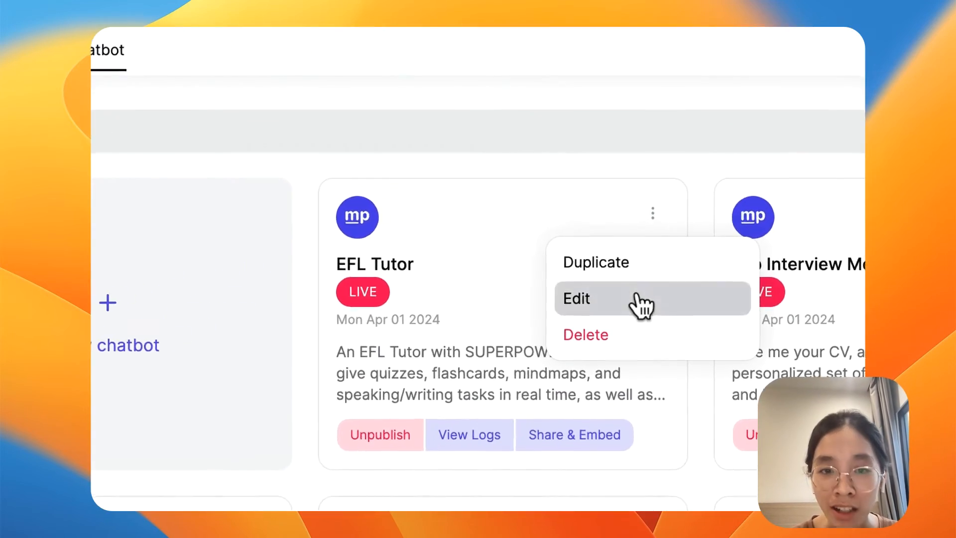
- Look through the EFL Tutor chatbot's agent, message suggestions and placeholder settings
left_click(576, 298)
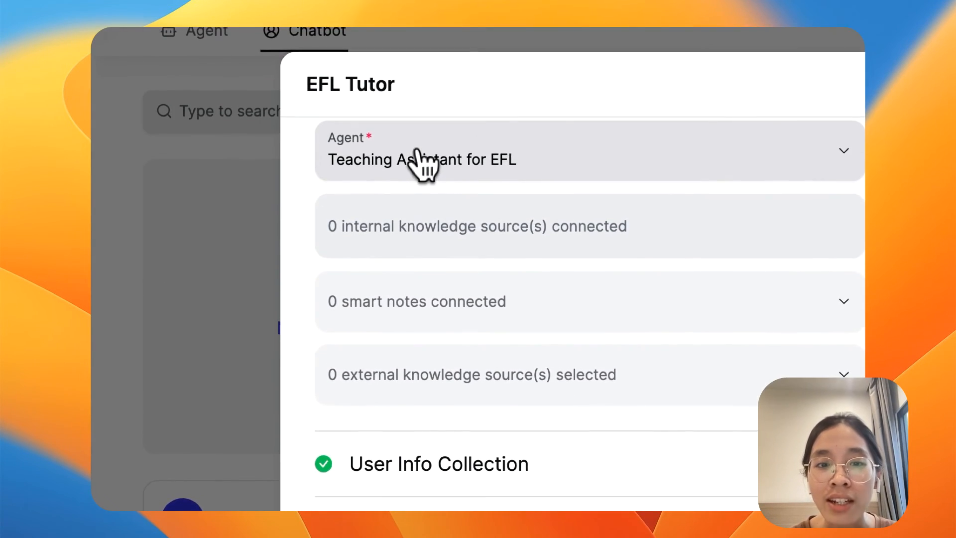
scroll("down", 3)
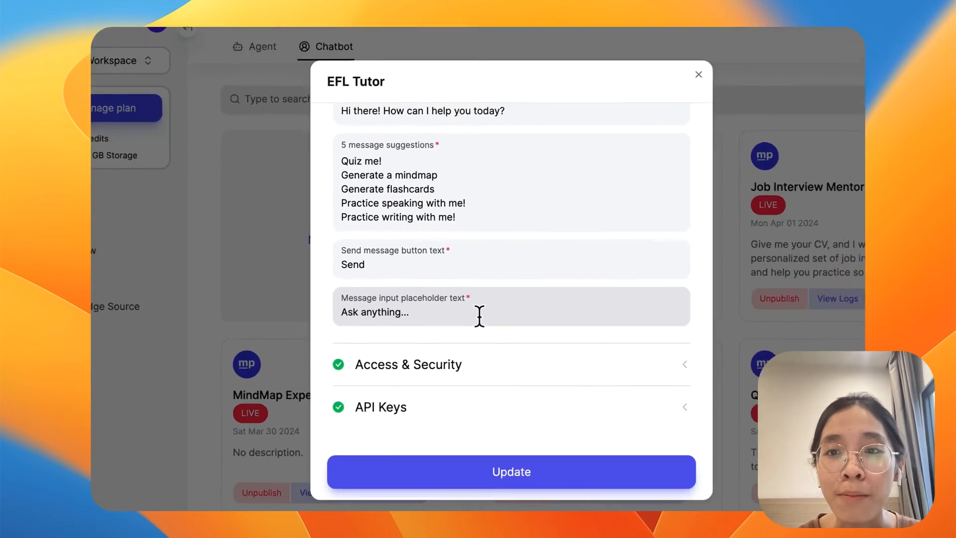
scroll("up", 3)
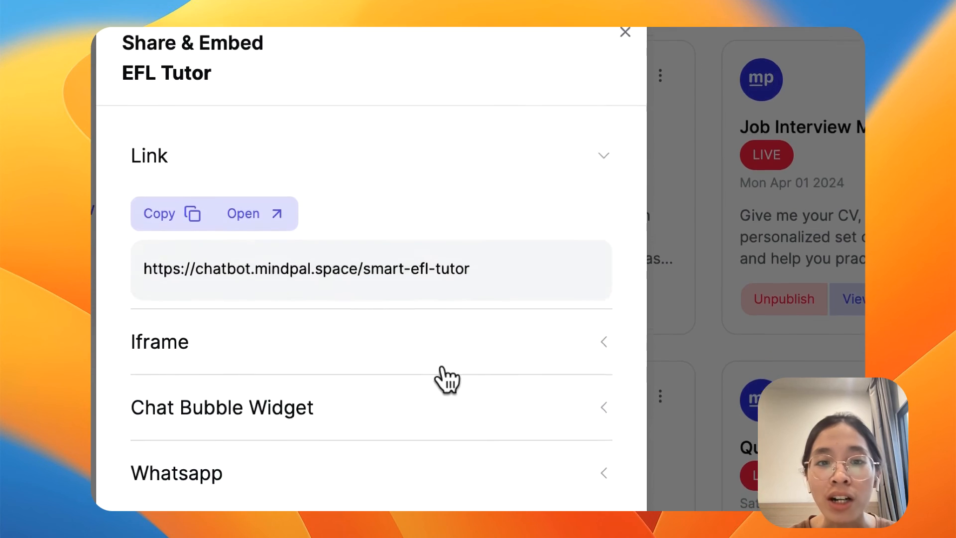
- Collapse the Link section, close Share & Embed, and scroll the chatbots list
left_click(221, 408)
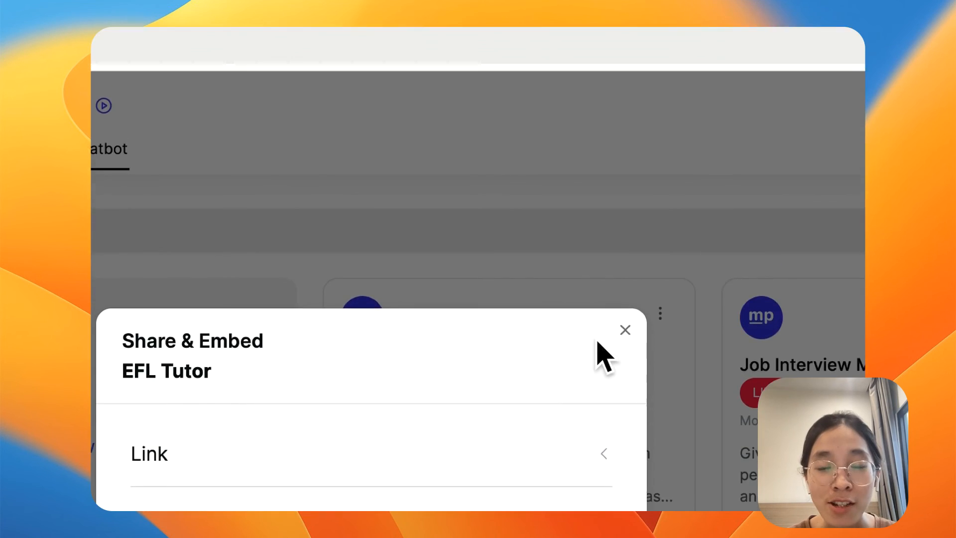
left_click(624, 329)
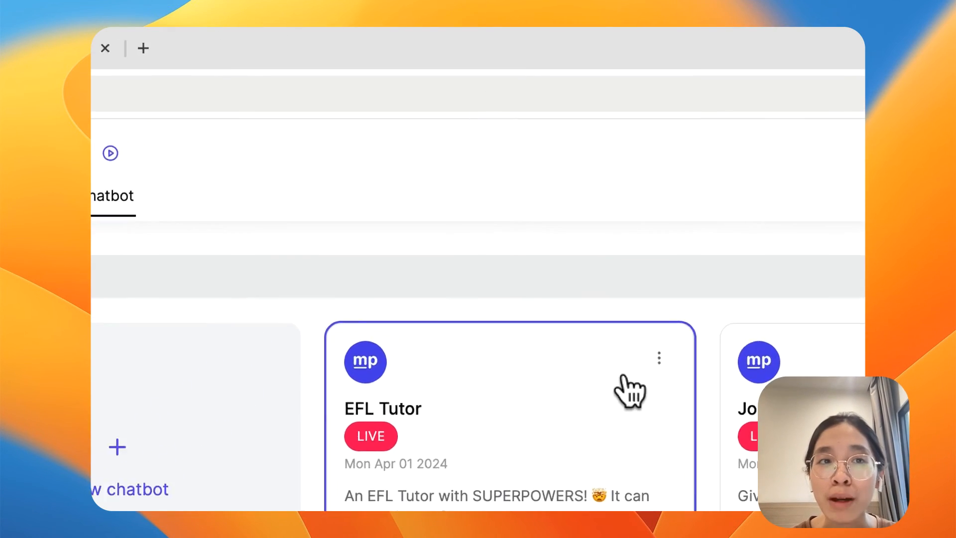
scroll("up", 3)
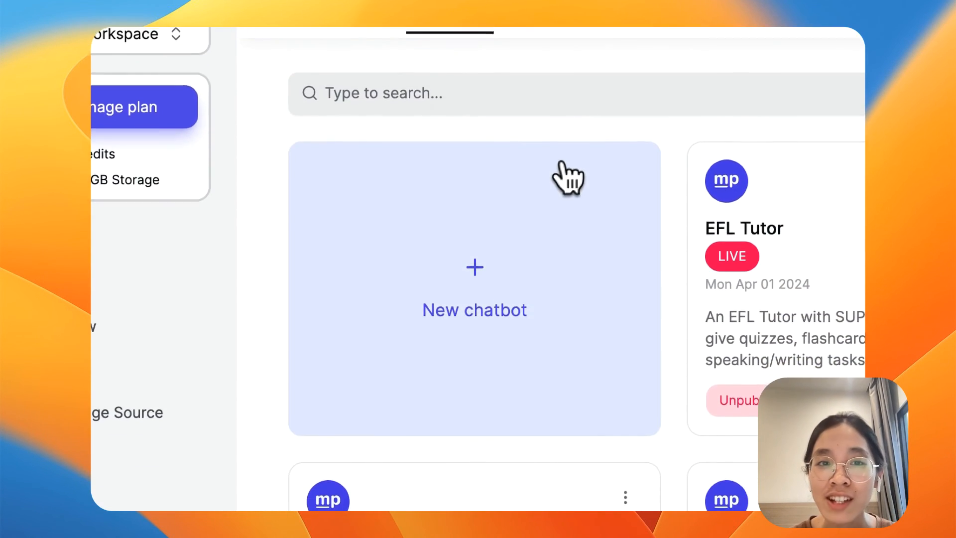